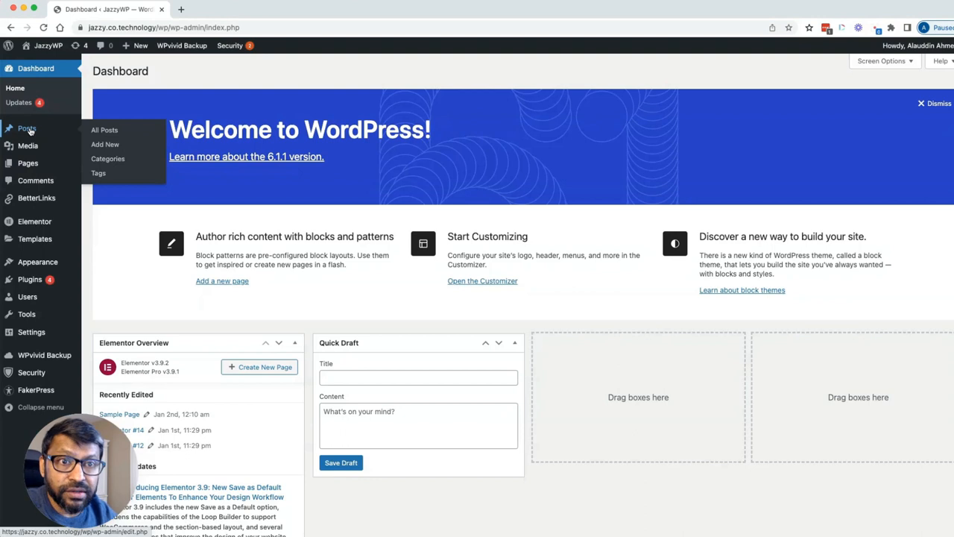
pyautogui.moveTo(108, 158)
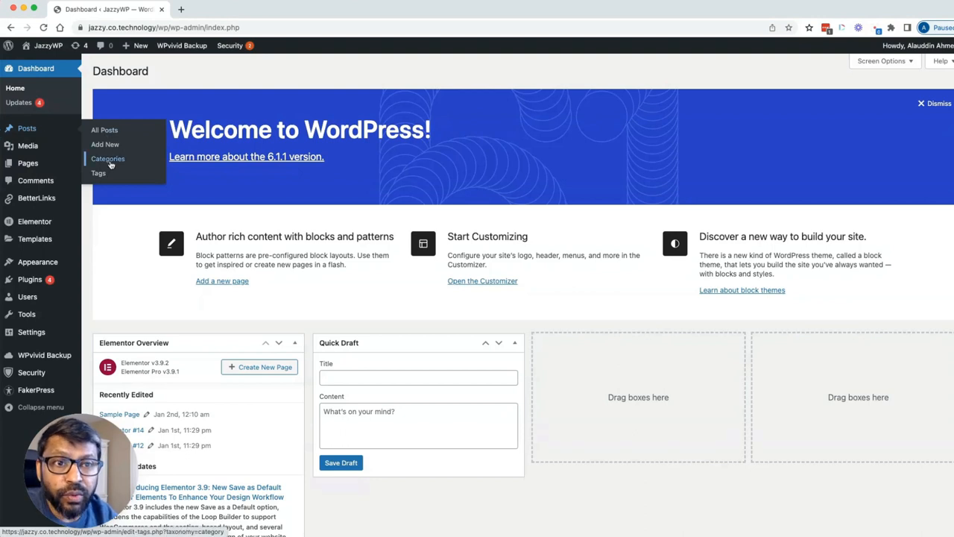
# Add a new post category named SEO from the Categories screen
pyautogui.click(108, 158)
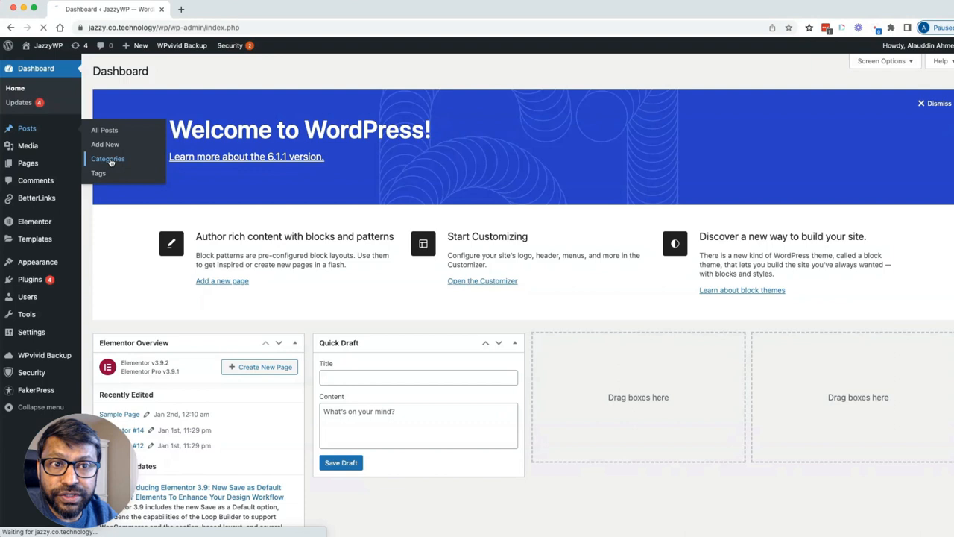
pyautogui.click(107, 158)
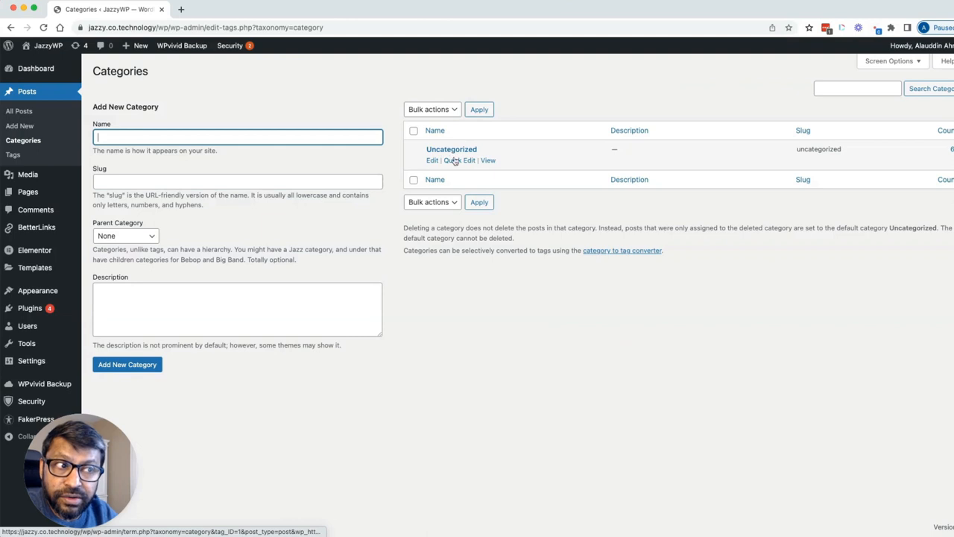
pyautogui.moveTo(417, 131)
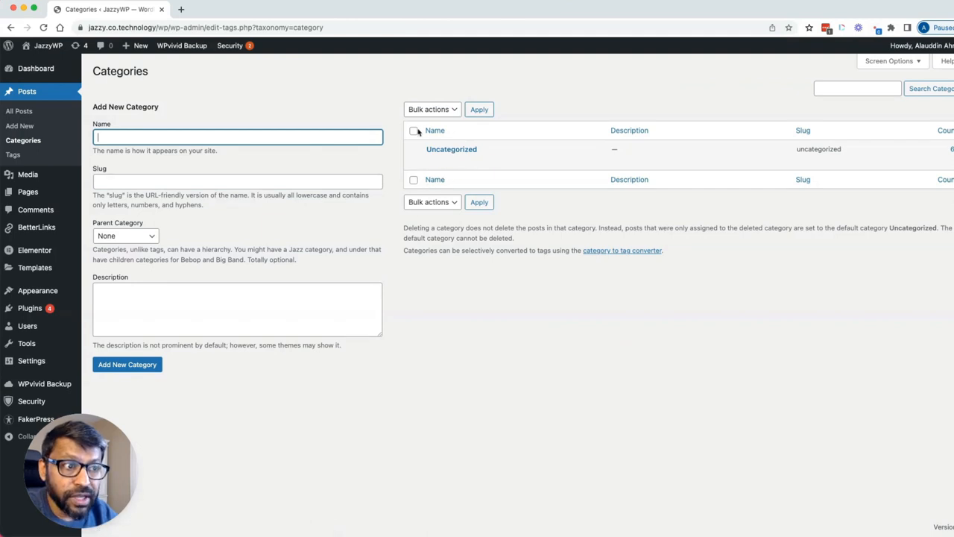
pyautogui.moveTo(197, 137)
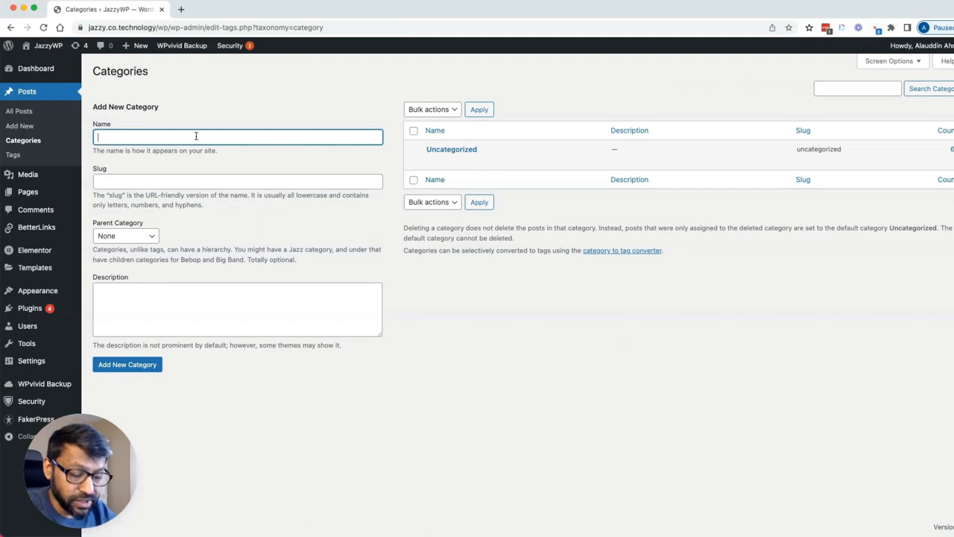
pyautogui.write('SEO')
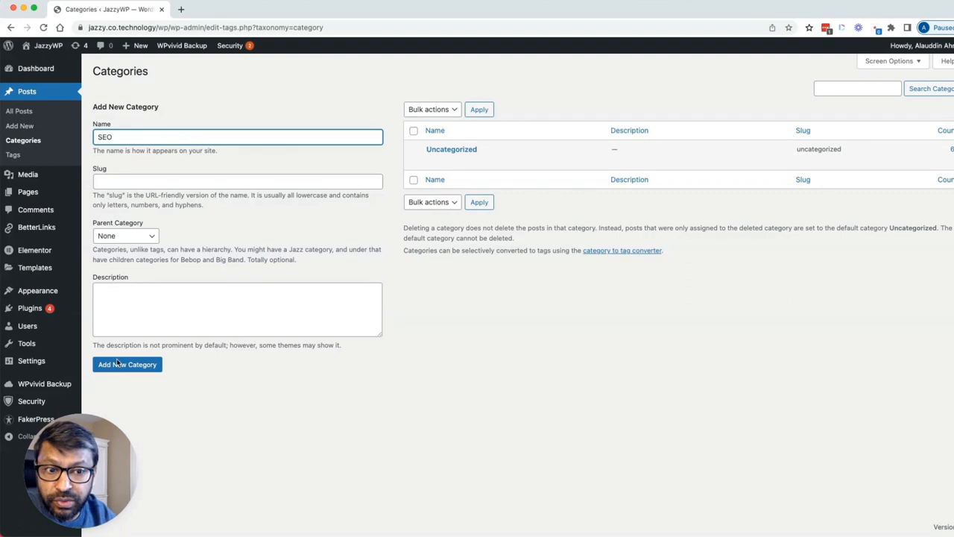
pyautogui.click(127, 363)
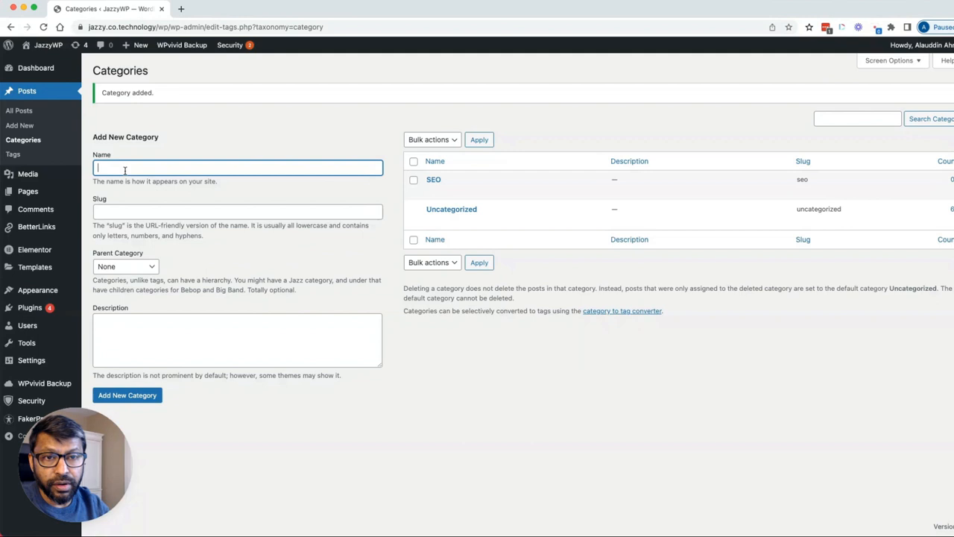
# Enter Speed Optimization as the name for a second new category
pyautogui.write('Per')
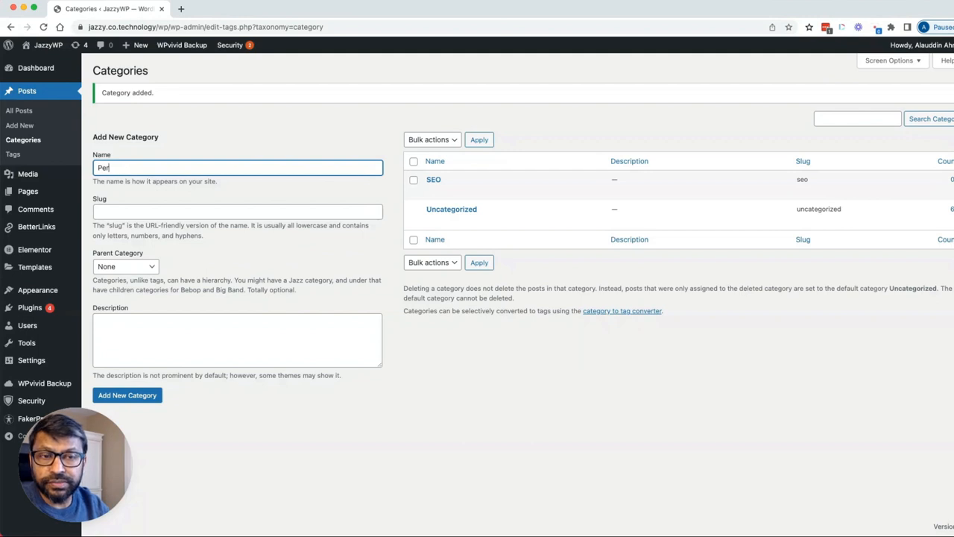
pyautogui.write('Speed Optim')
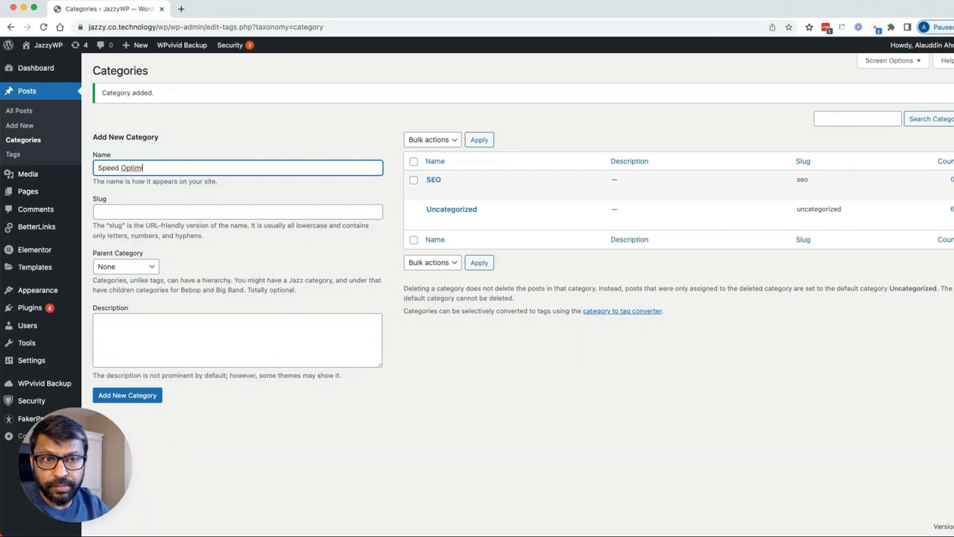
pyautogui.write('ization')
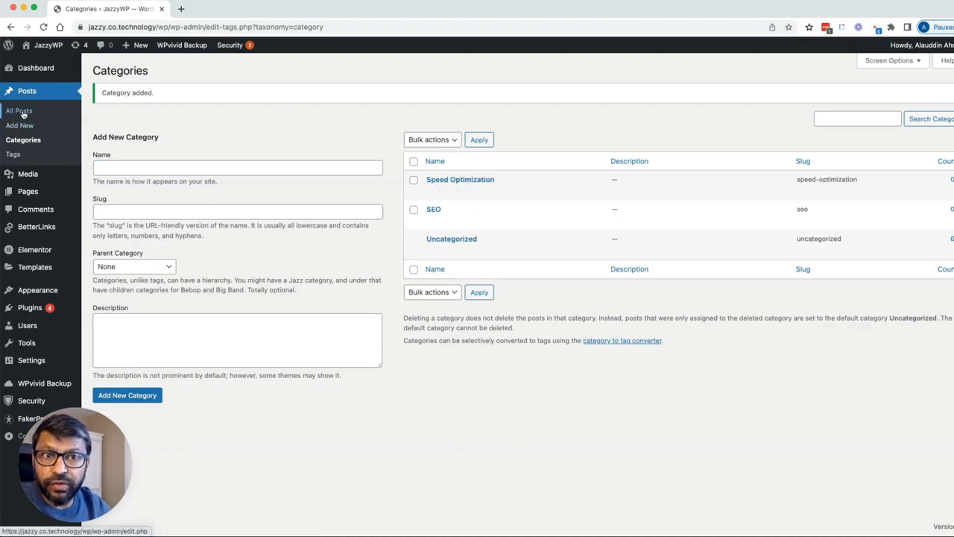
# Quick-edit Hello world! out of Uncategorized and into Speed Optimization
pyautogui.click(18, 110)
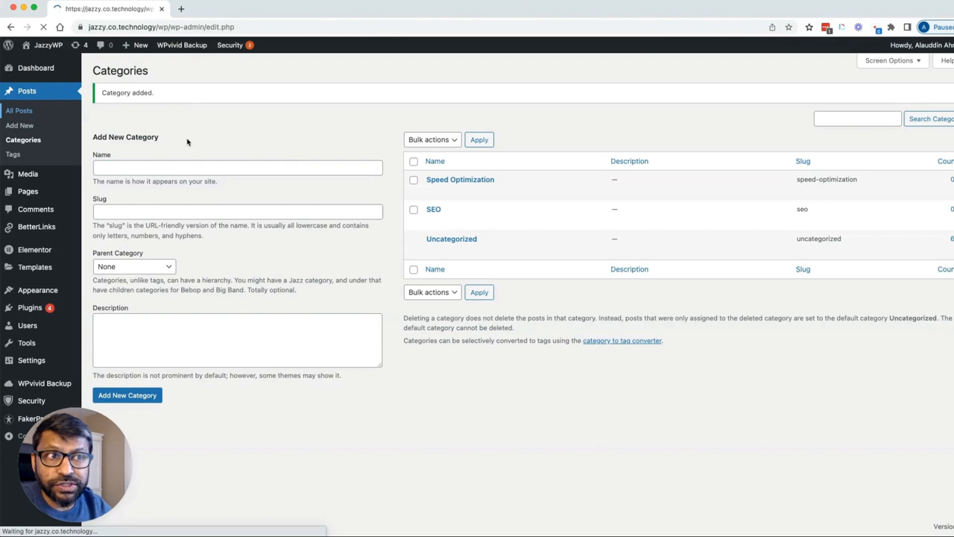
pyautogui.click(18, 110)
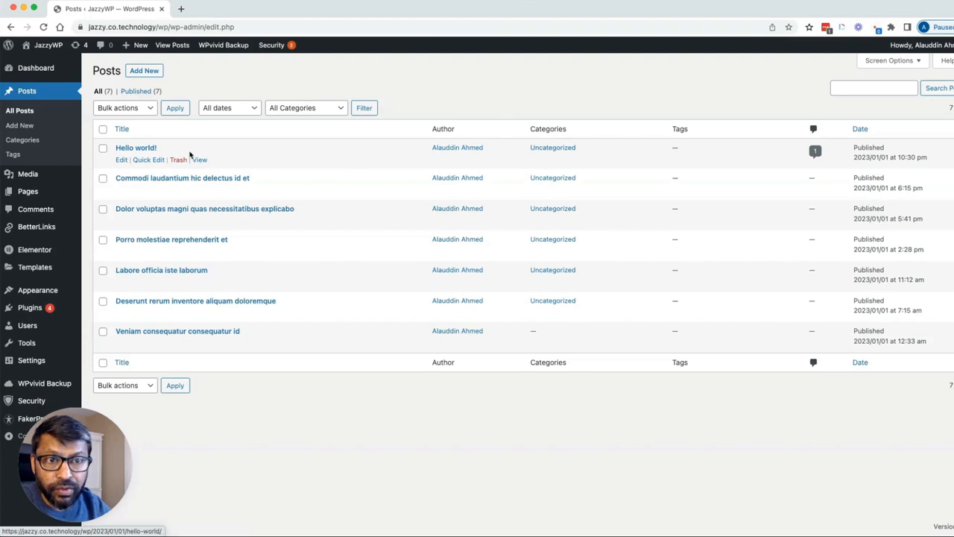
pyautogui.click(149, 160)
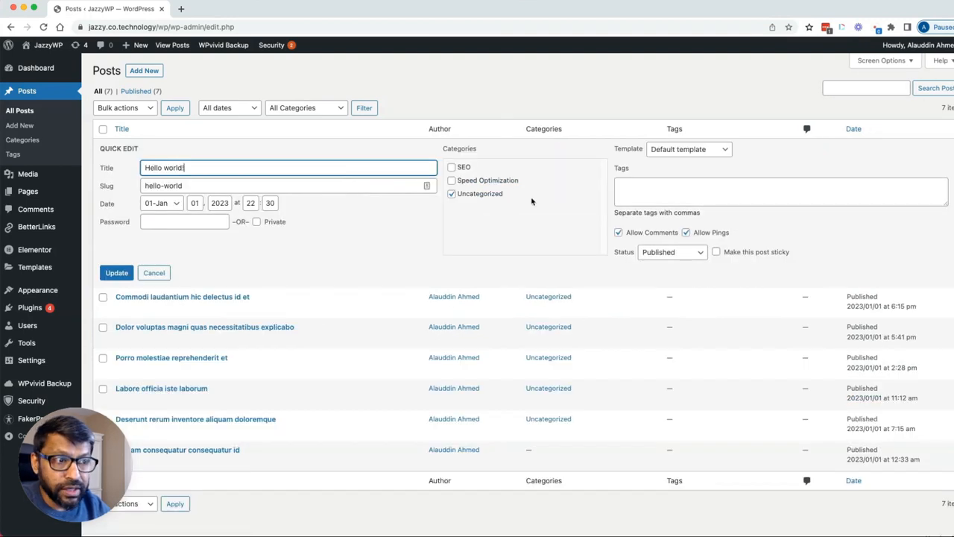
pyautogui.click(452, 179)
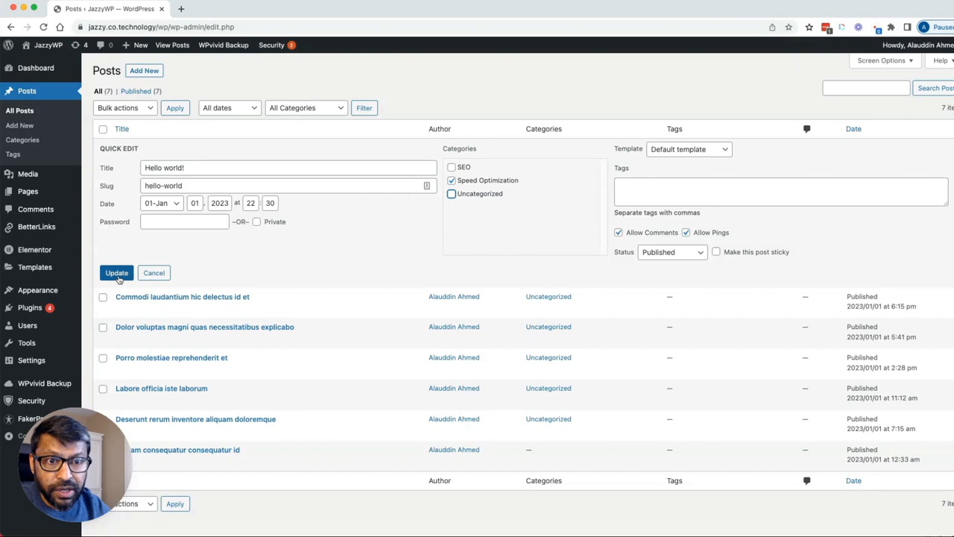
pyautogui.click(117, 271)
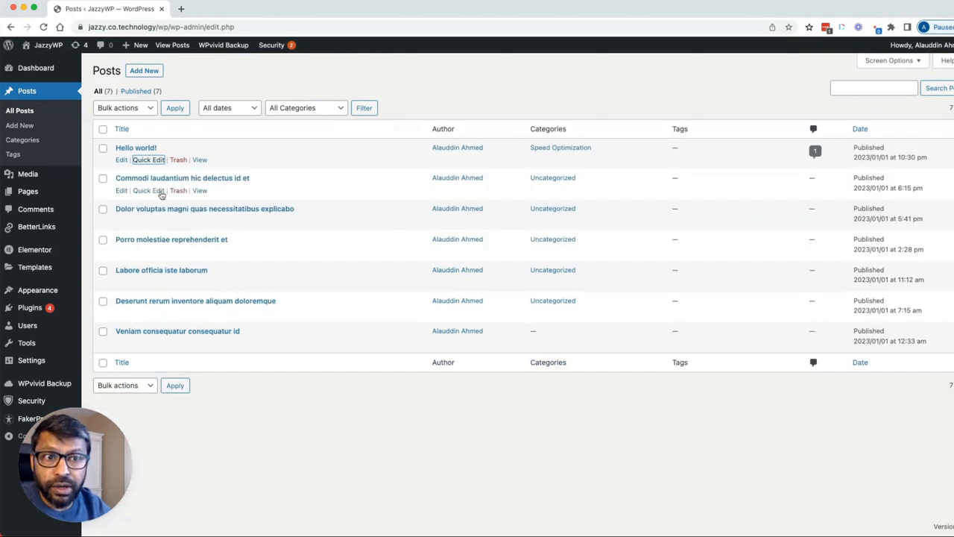
# Put the Commodi laudantium post under SEO and the Dolor voluptas post under Speed Optimization
pyautogui.click(149, 191)
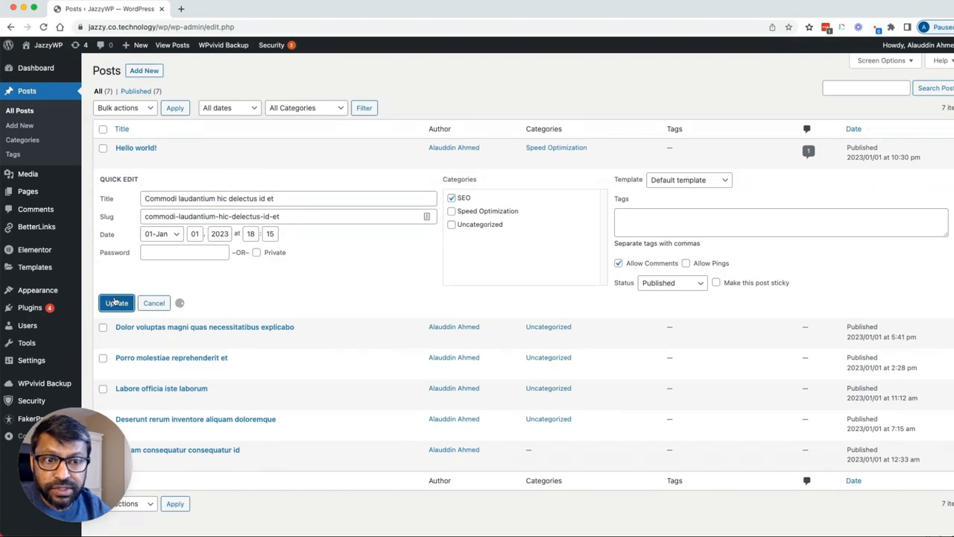
pyautogui.click(116, 302)
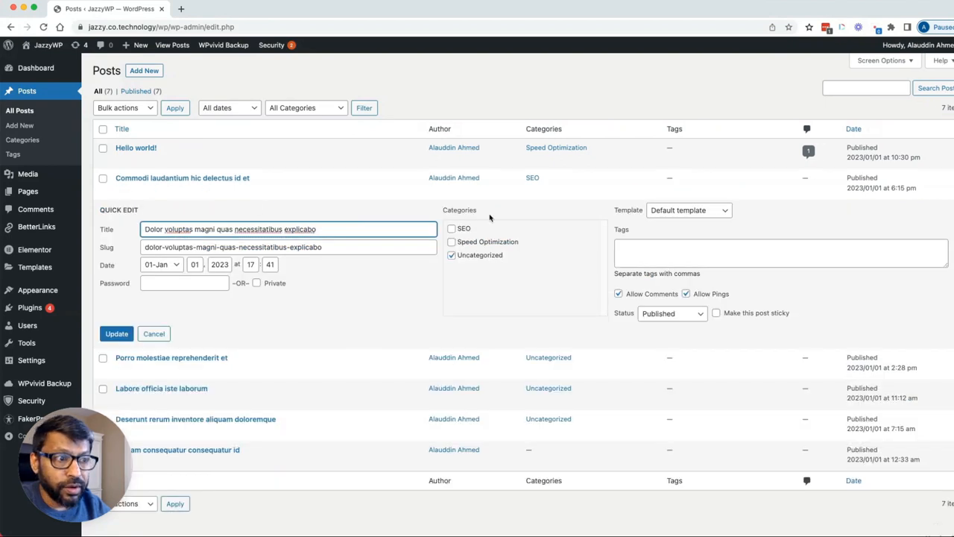
pyautogui.click(451, 241)
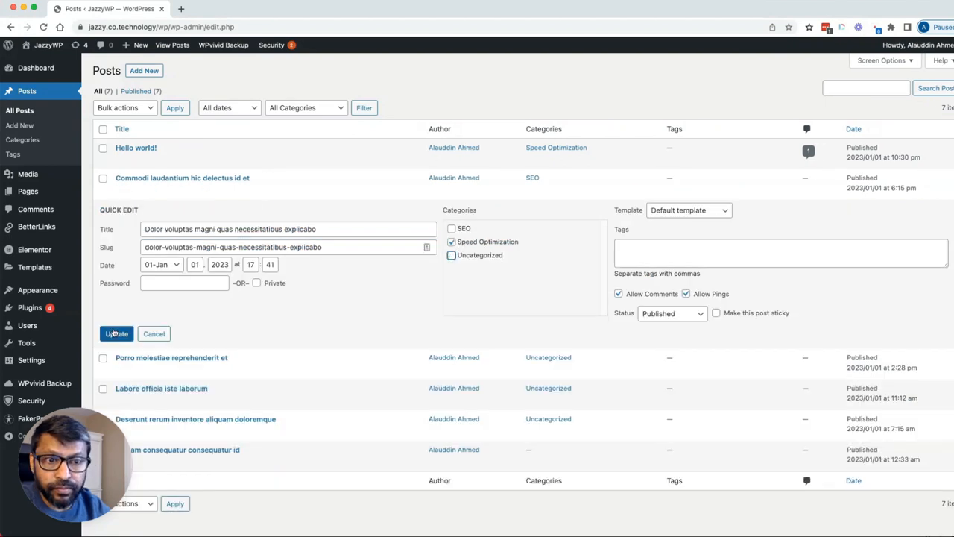
pyautogui.click(116, 334)
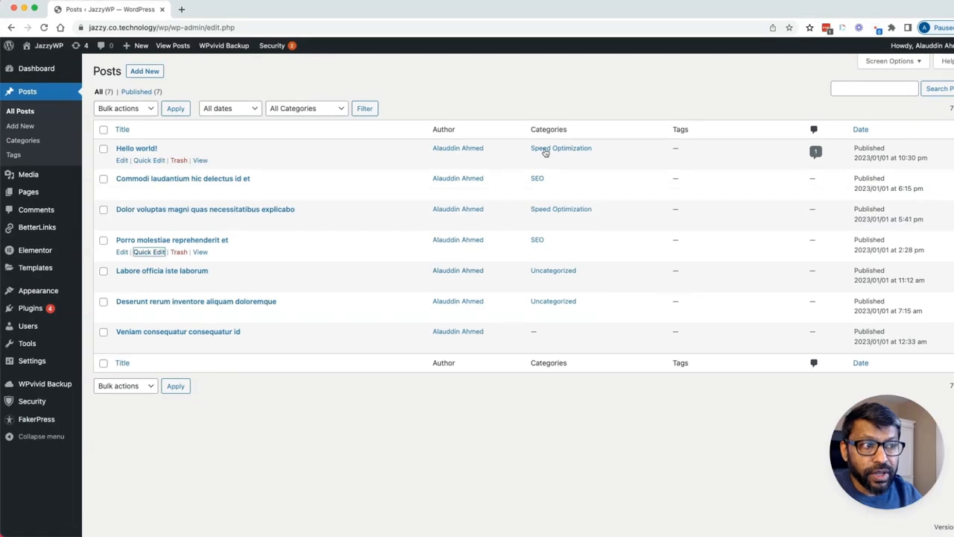
pyautogui.moveTo(556, 198)
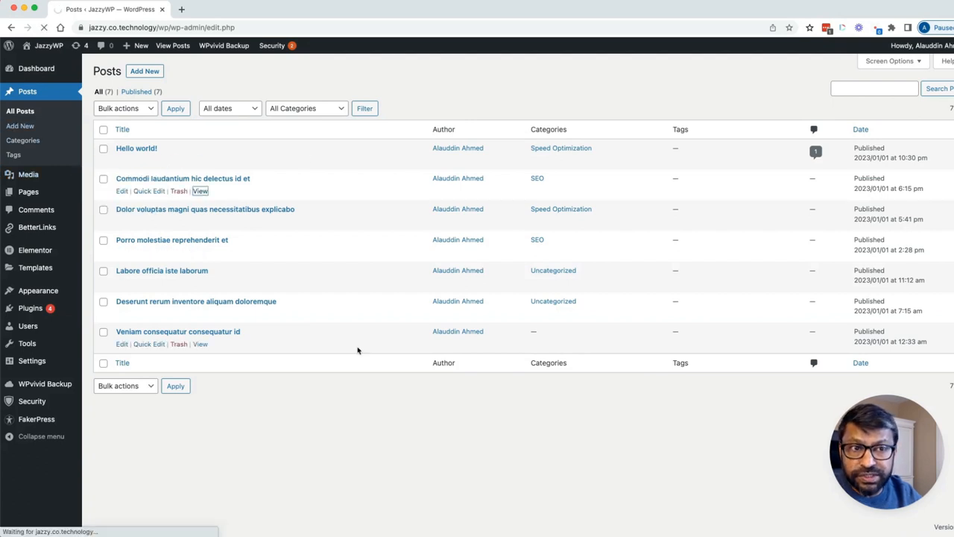
# View the Commodi laudantium post on the live site
pyautogui.click(200, 190)
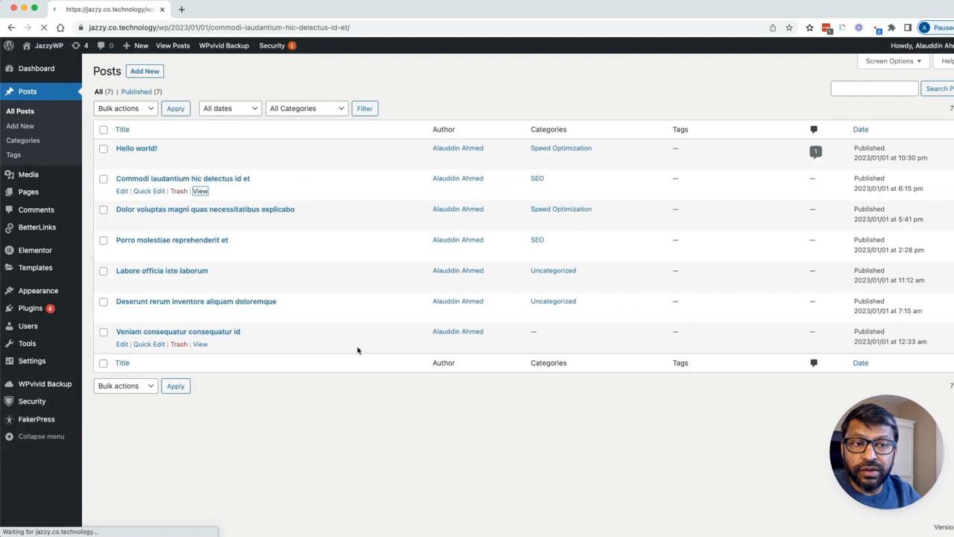
pyautogui.click(200, 191)
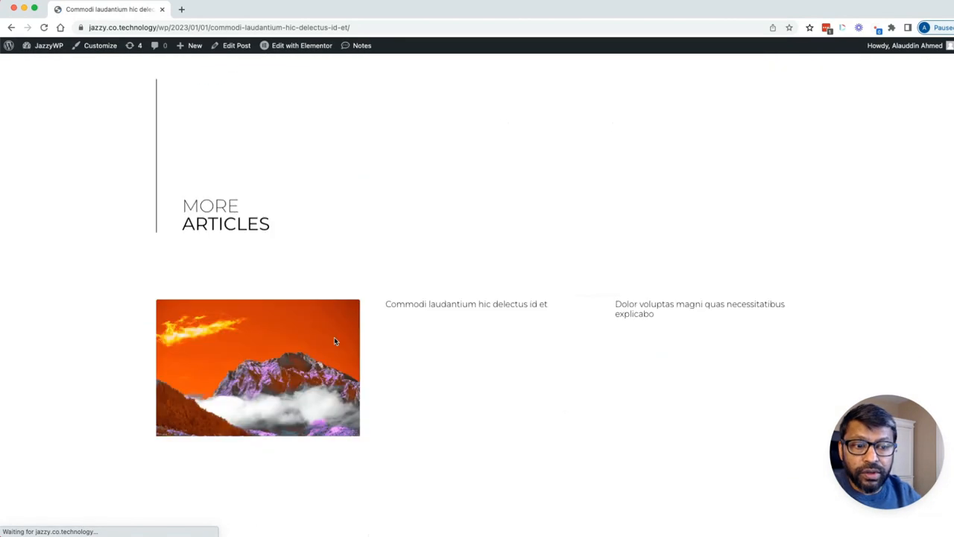
pyautogui.scroll(3)
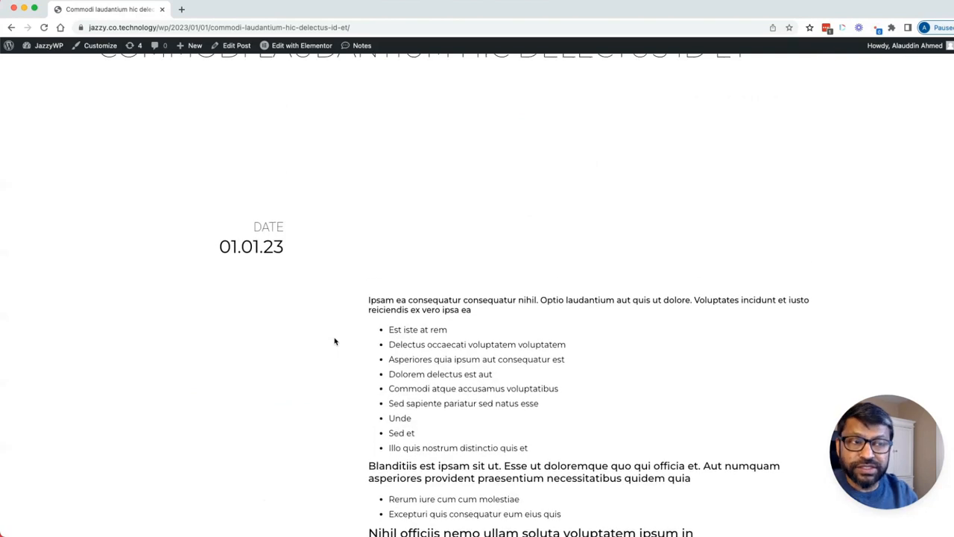
pyautogui.scroll(3)
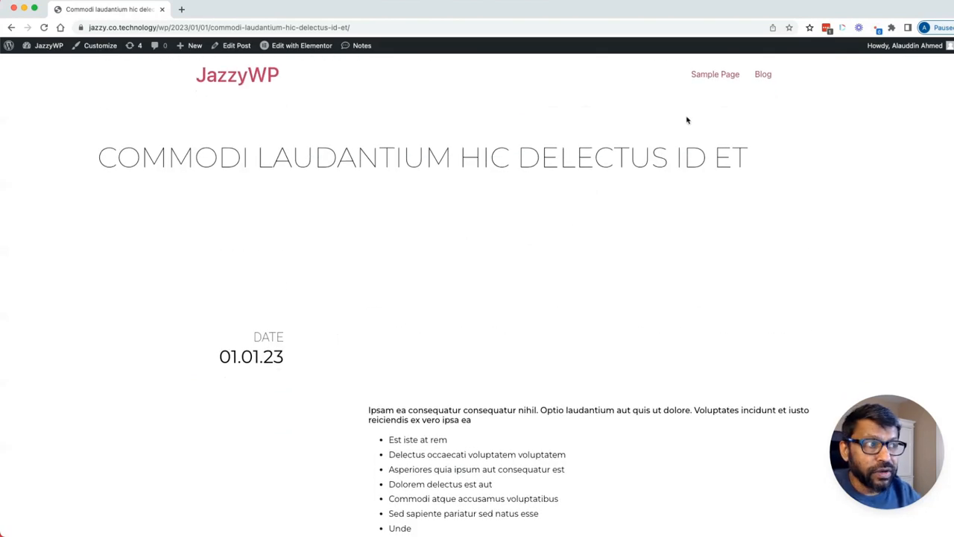
pyautogui.moveTo(361, 241)
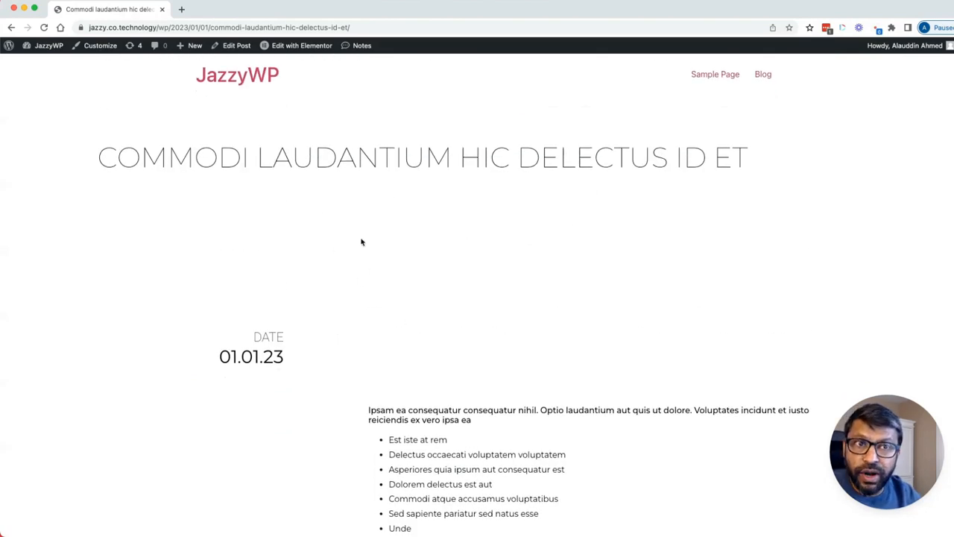
# Browse the Blog page and bring up its Edit with Elementor choices
pyautogui.click(763, 74)
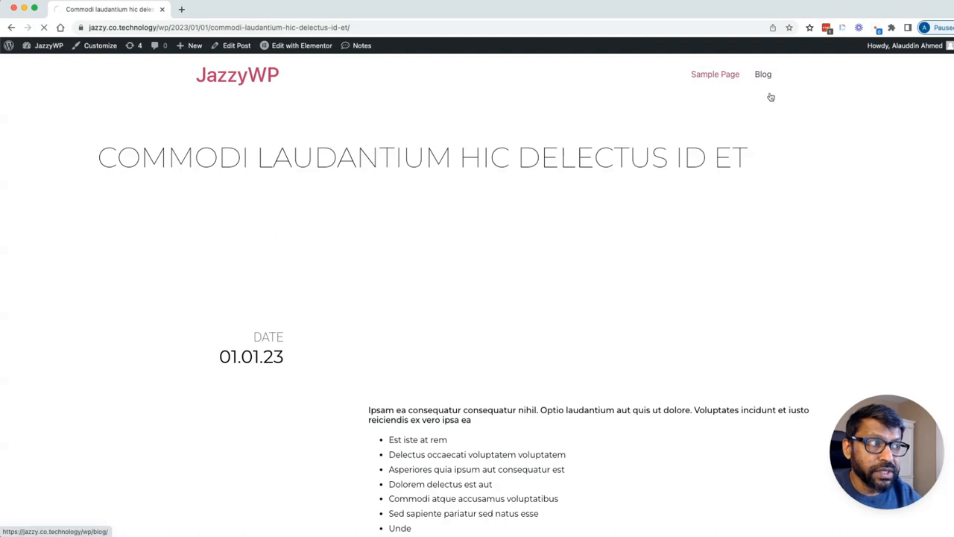
pyautogui.click(763, 75)
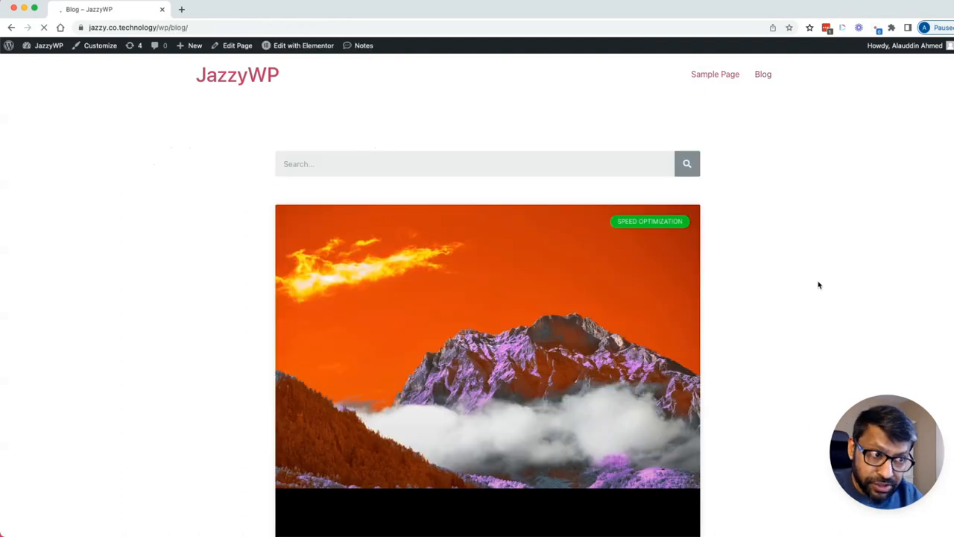
pyautogui.scroll(-3)
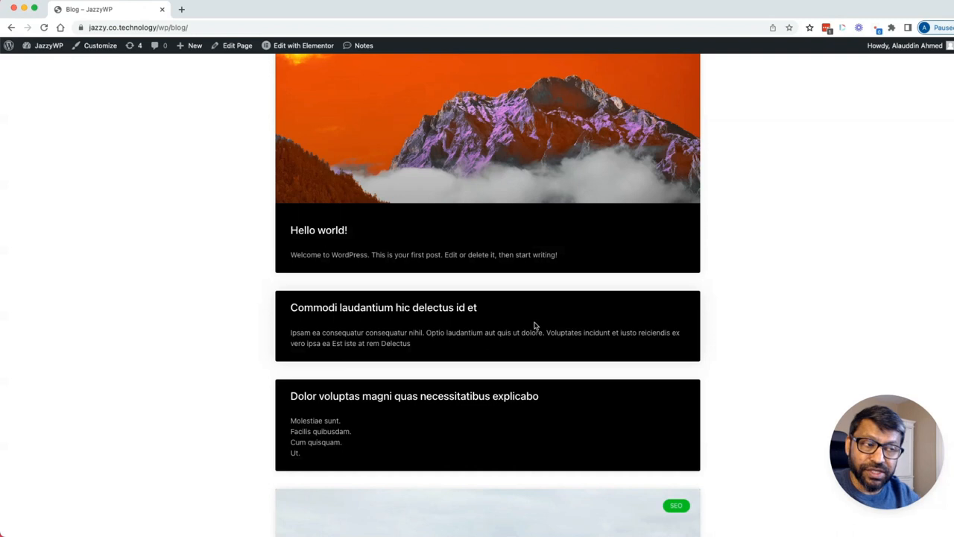
pyautogui.scroll(3)
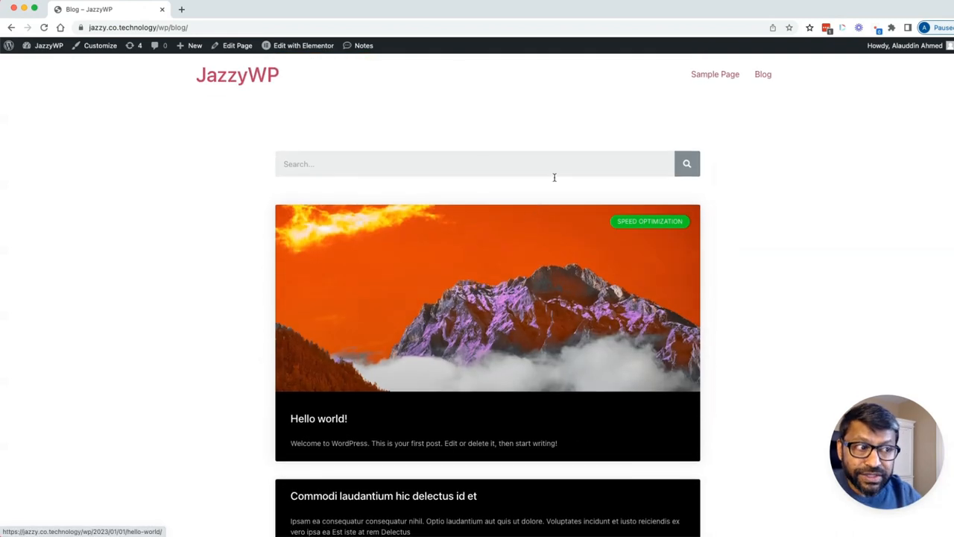
pyautogui.moveTo(495, 245)
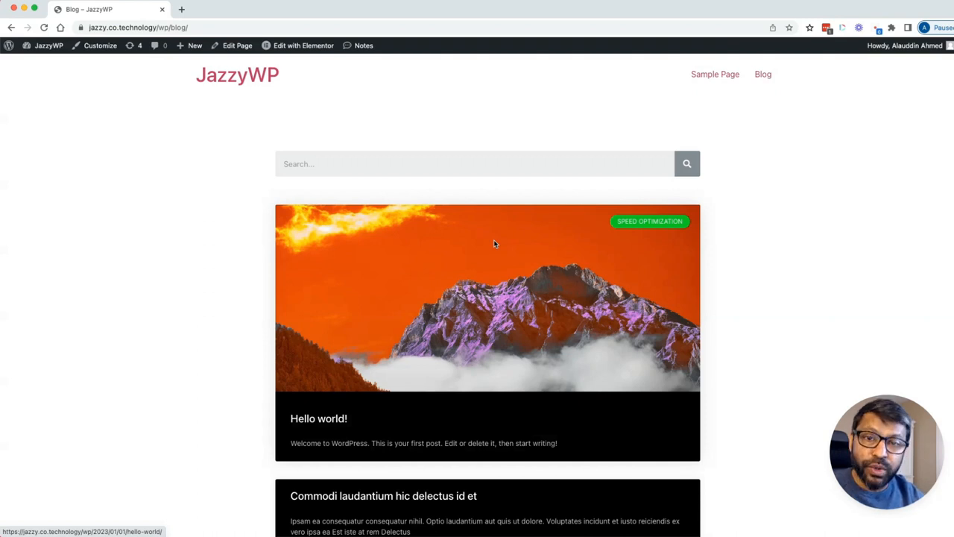
pyautogui.moveTo(584, 113)
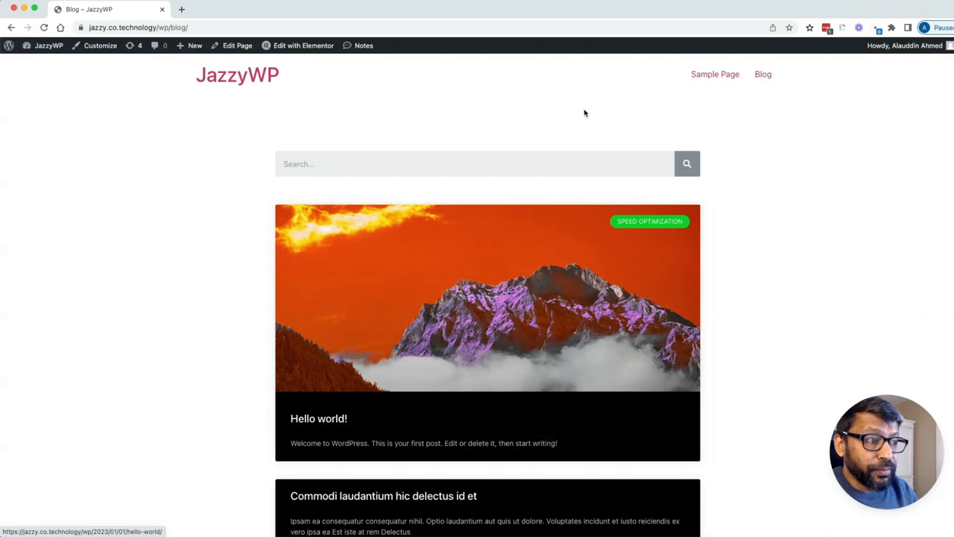
pyautogui.moveTo(277, 159)
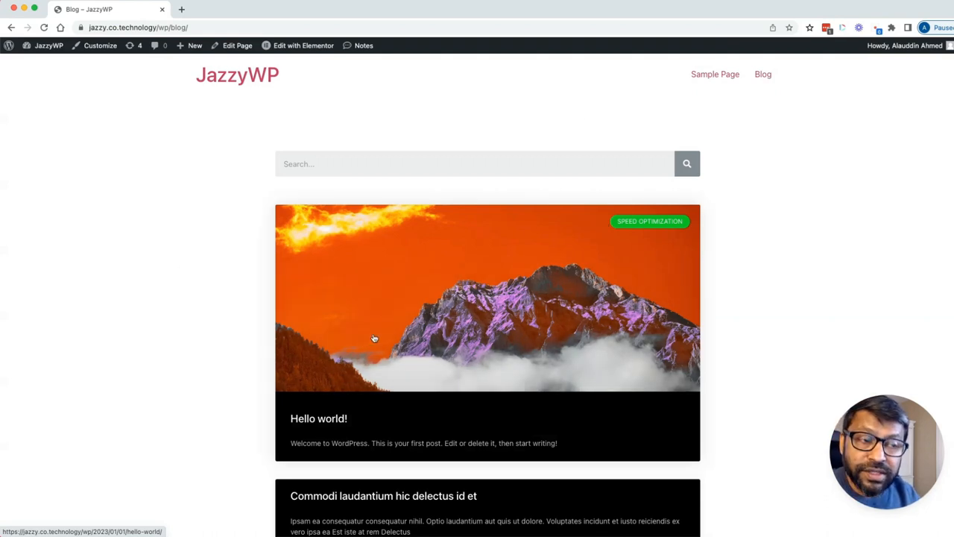
pyautogui.moveTo(322, 235)
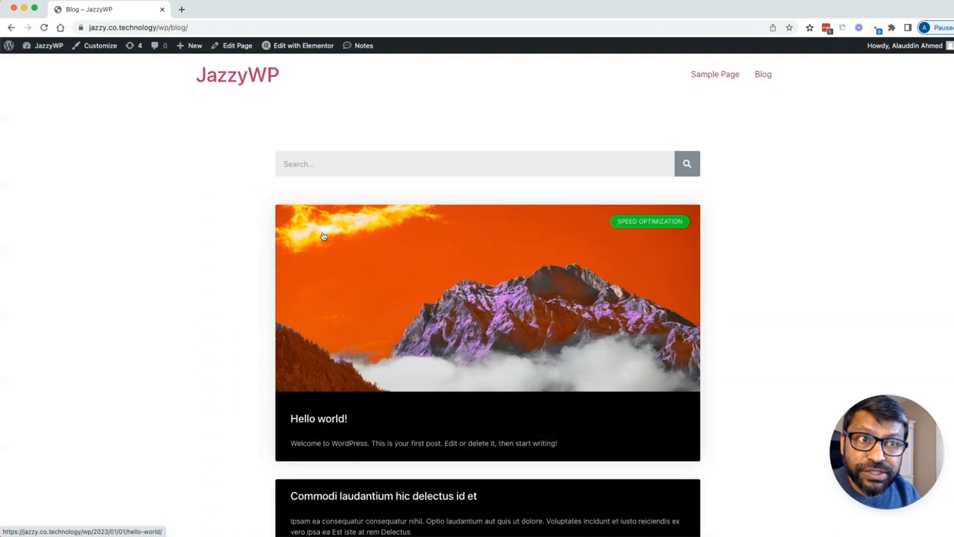
pyautogui.click(303, 45)
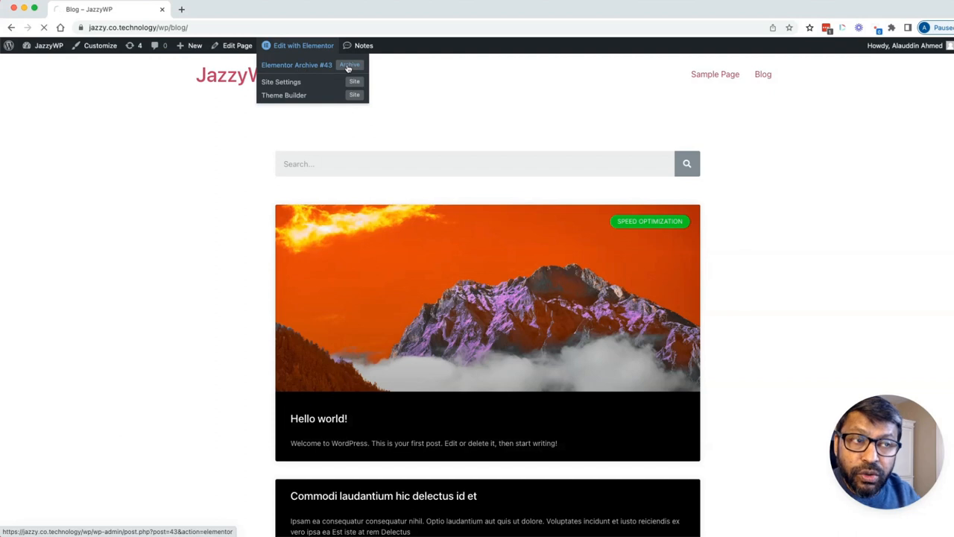
# Open Elementor Archive #43 in the editor, then leave via View Page
pyautogui.click(296, 65)
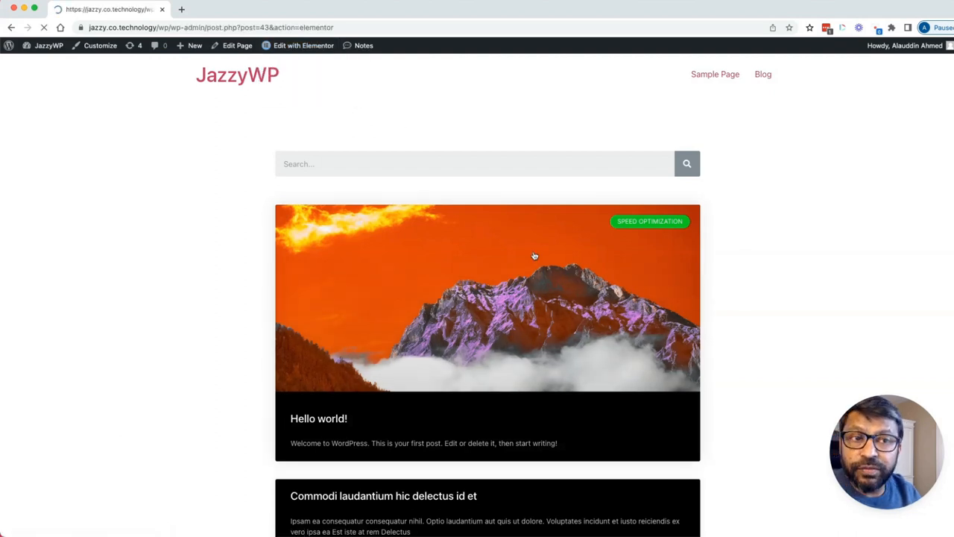
pyautogui.click(303, 45)
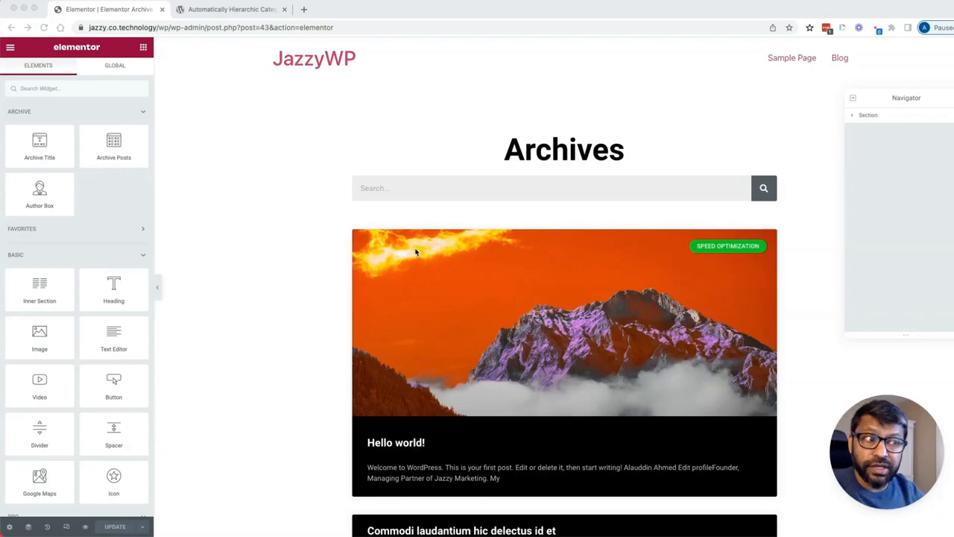
pyautogui.moveTo(508, 222)
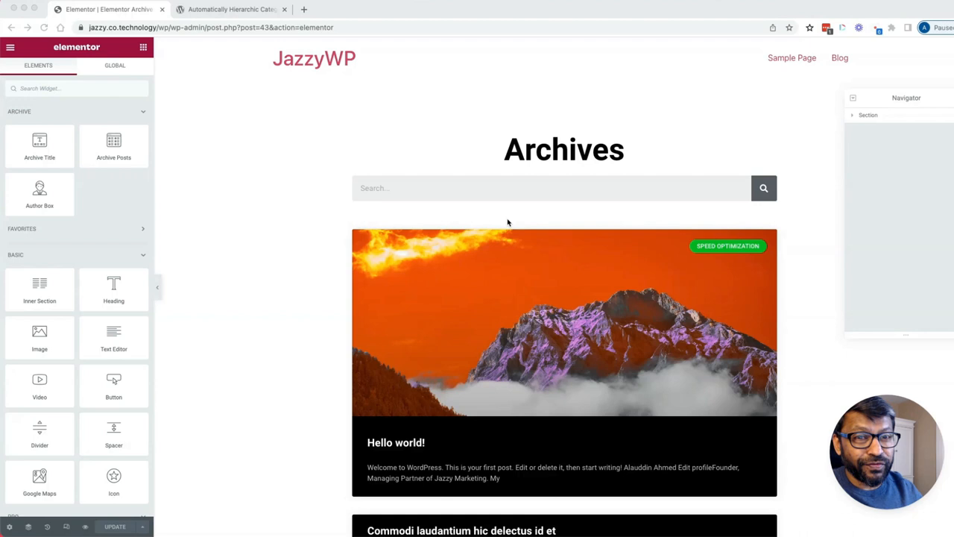
pyautogui.moveTo(455, 214)
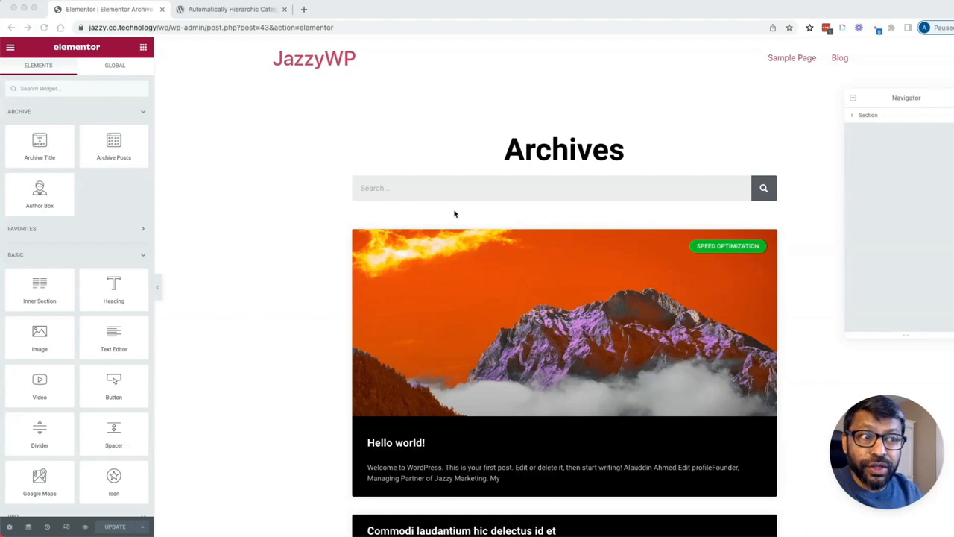
pyautogui.moveTo(417, 223)
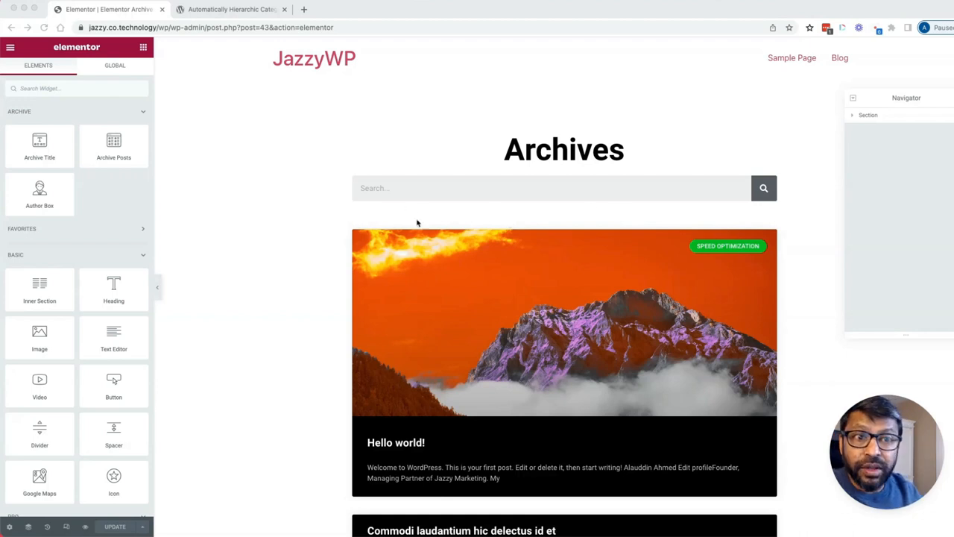
pyautogui.moveTo(671, 209)
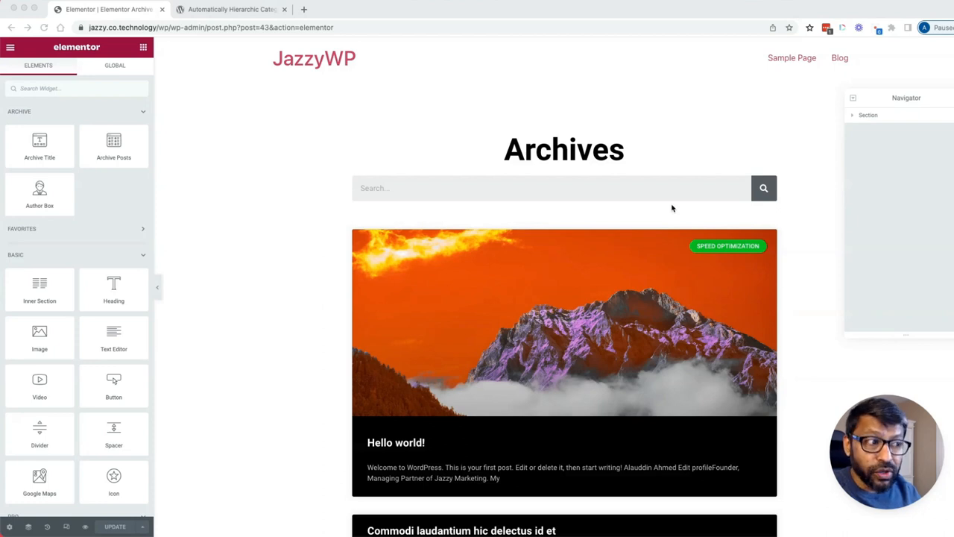
pyautogui.moveTo(475, 186)
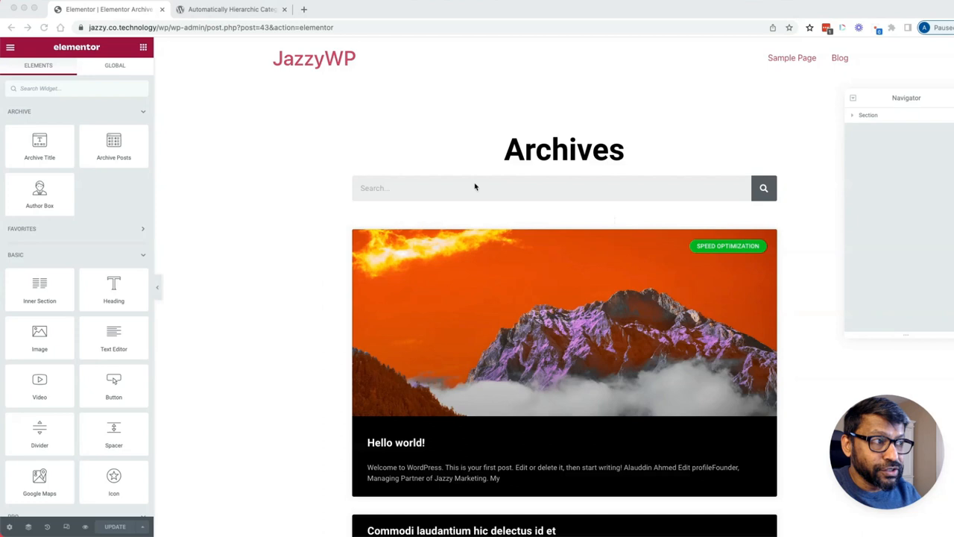
pyautogui.moveTo(72, 88)
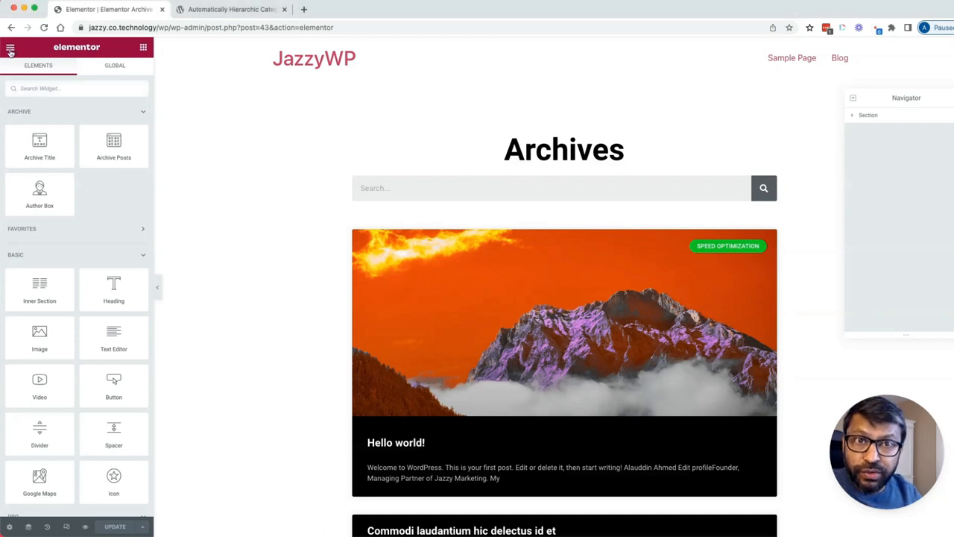
pyautogui.click(11, 46)
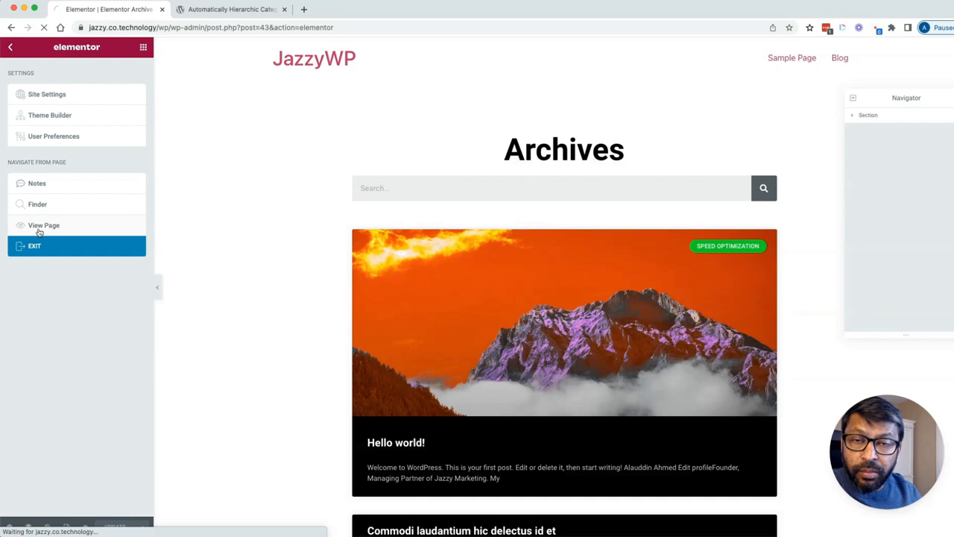
pyautogui.click(43, 225)
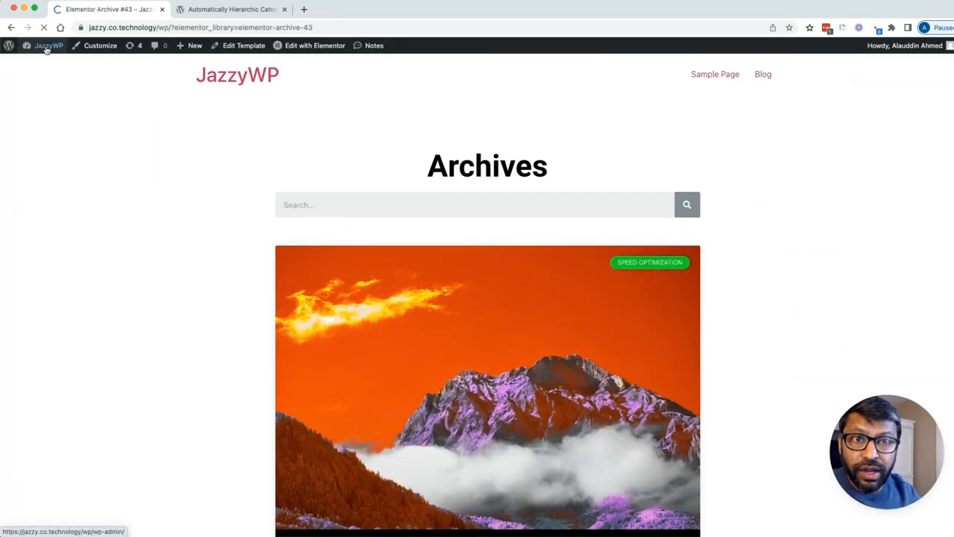
# Create a new menu named Blog Categories from the Menus screen
pyautogui.click(48, 45)
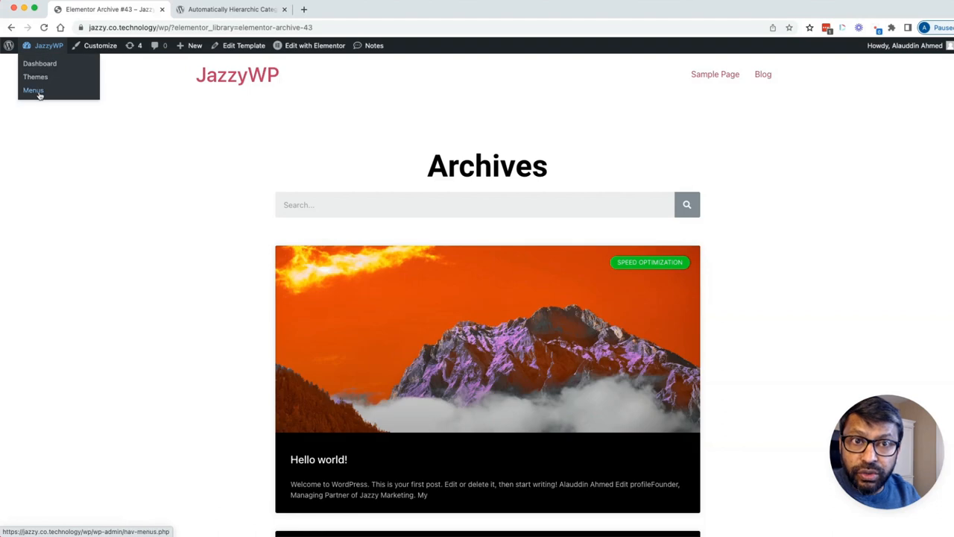
pyautogui.click(33, 91)
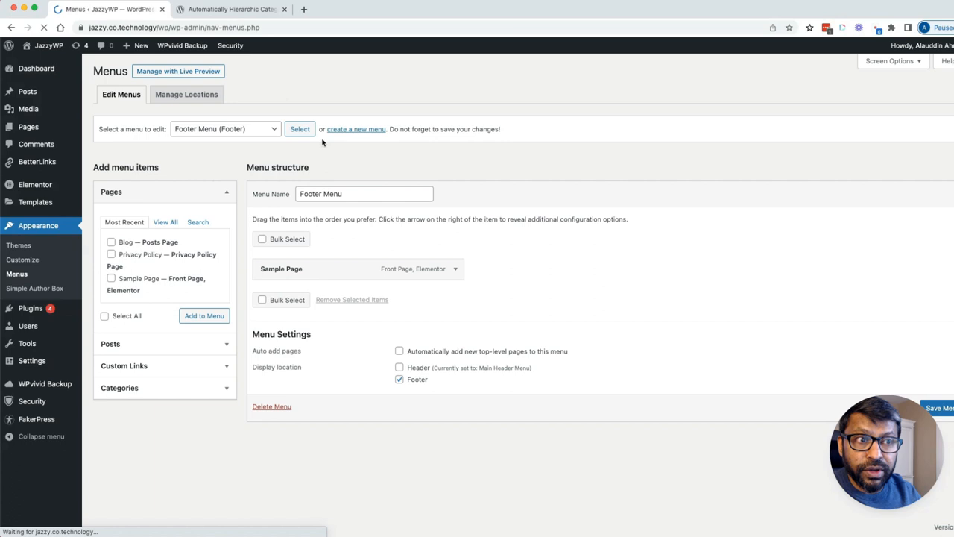
pyautogui.click(355, 128)
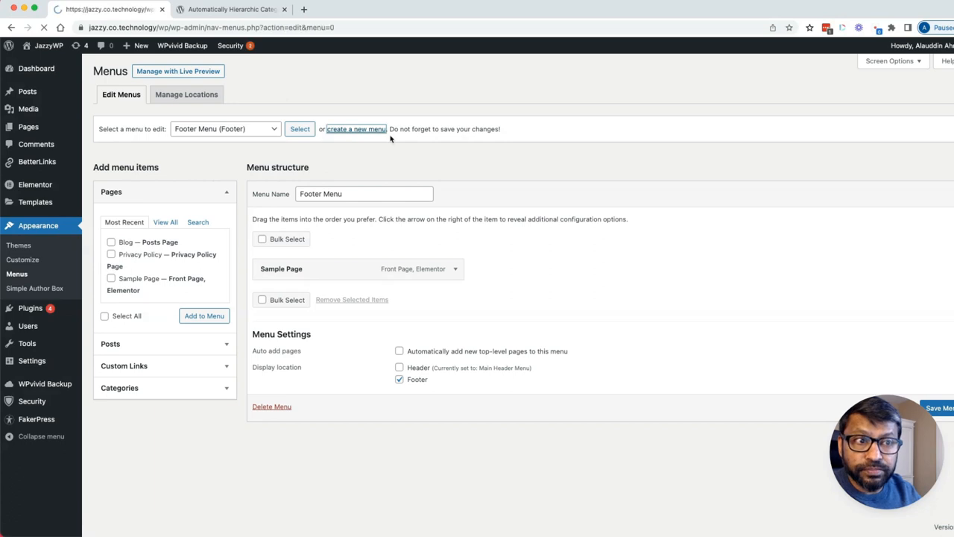
pyautogui.click(355, 128)
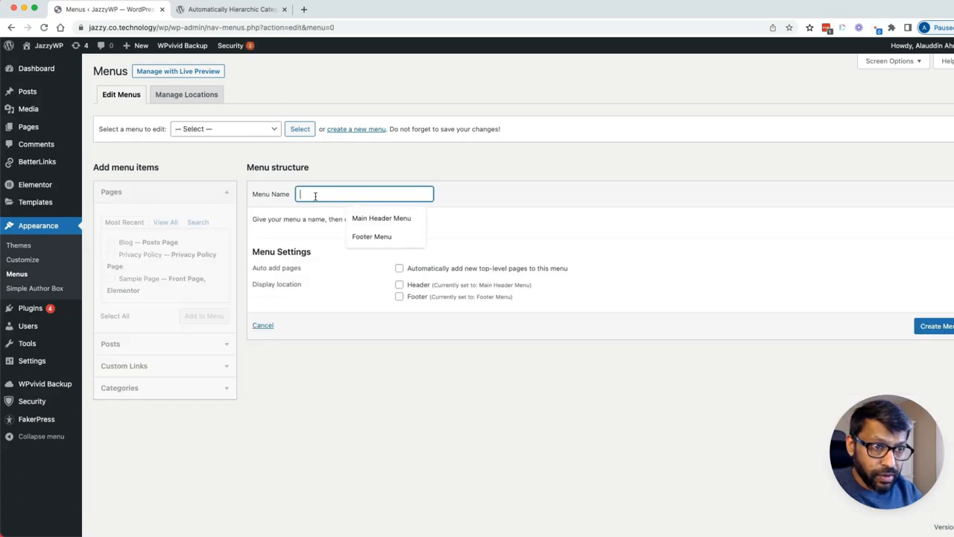
pyautogui.write('Blog Categ')
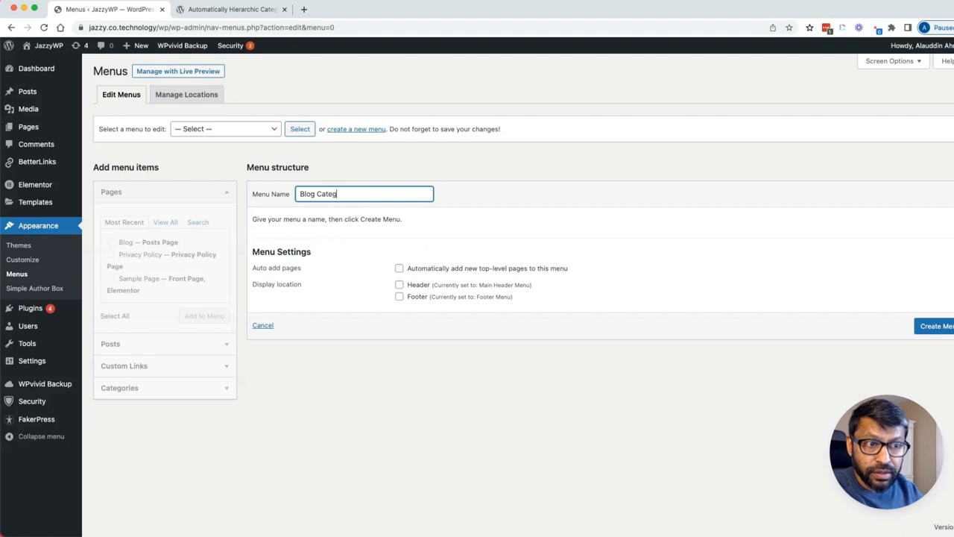
pyautogui.write('ories')
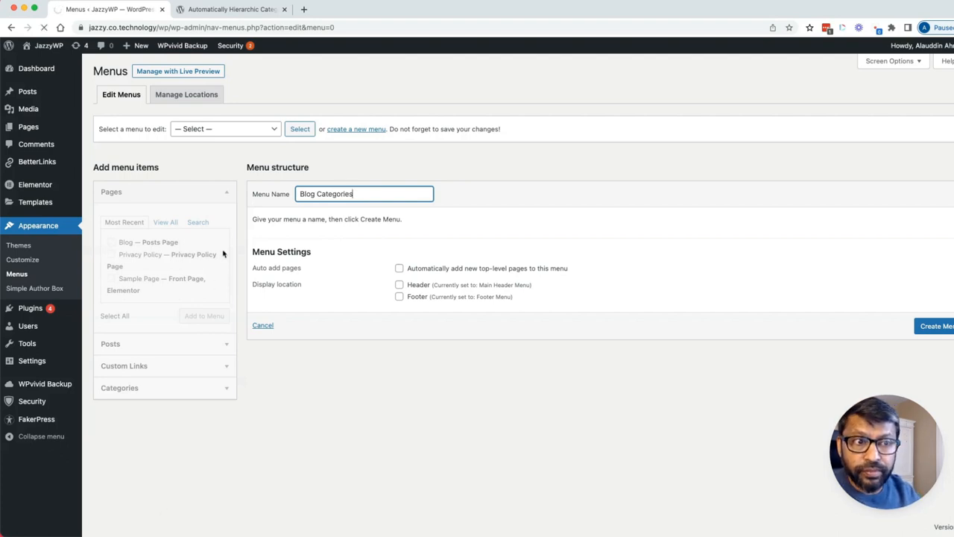
pyautogui.click(936, 325)
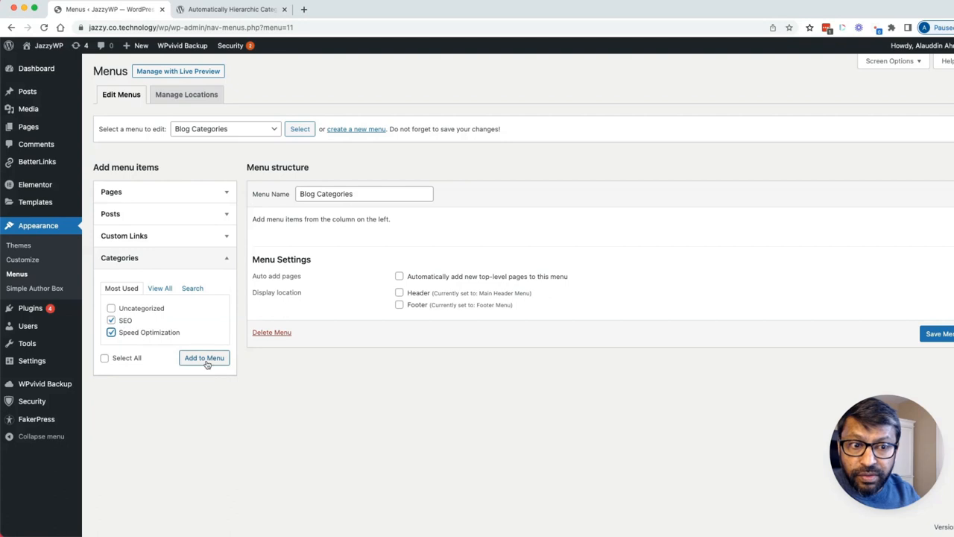
# Add the SEO and Speed Optimization categories as items in the menu
pyautogui.click(203, 357)
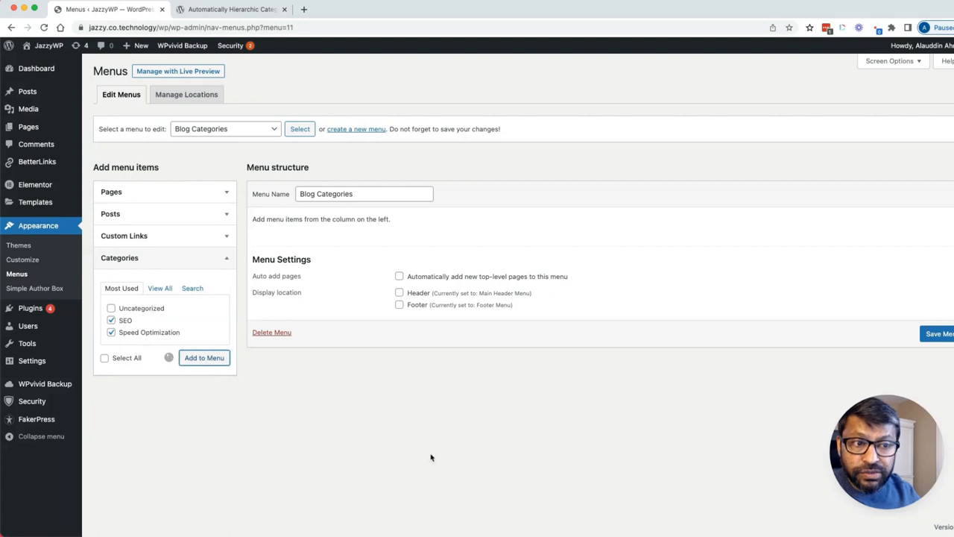
pyautogui.click(203, 358)
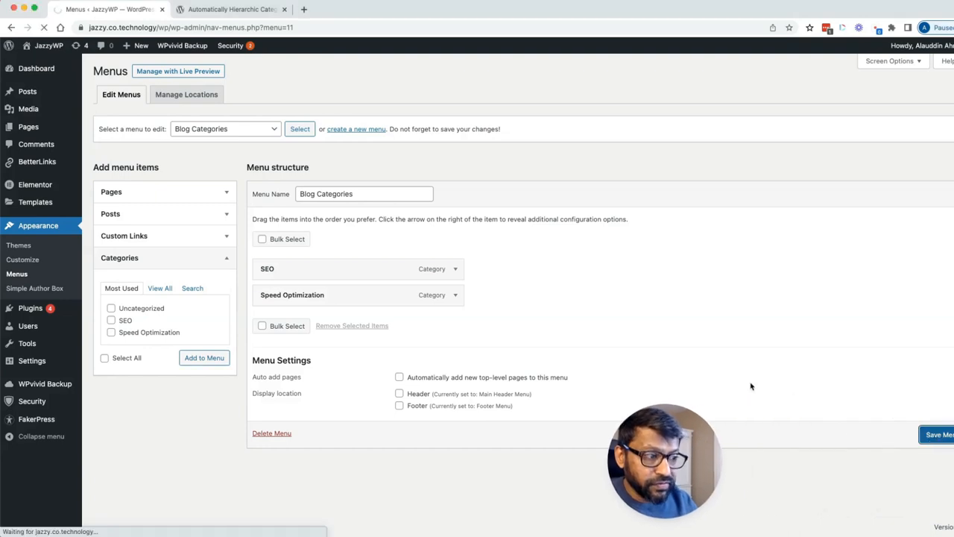
pyautogui.moveTo(700, 464)
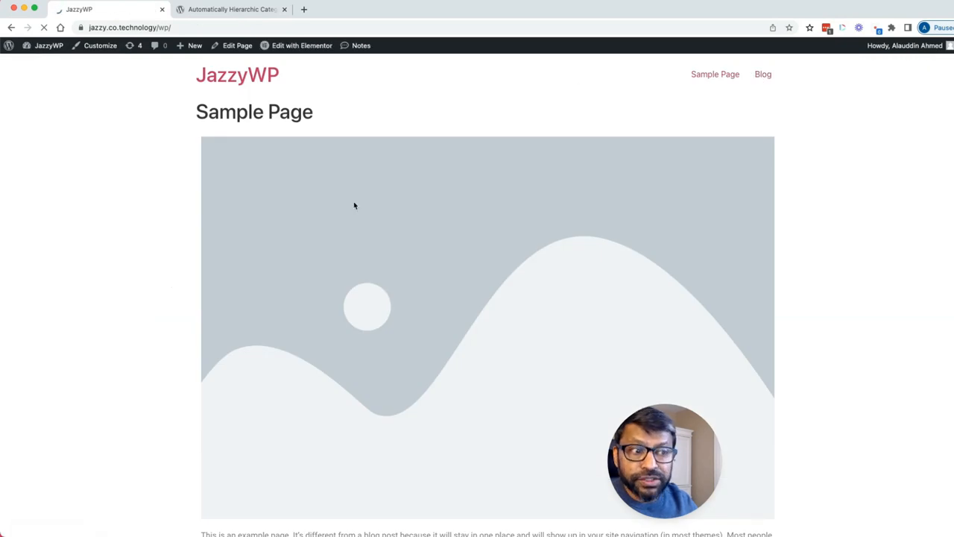
# Reopen the archive template in the Elementor editor from the blog page
pyautogui.click(763, 74)
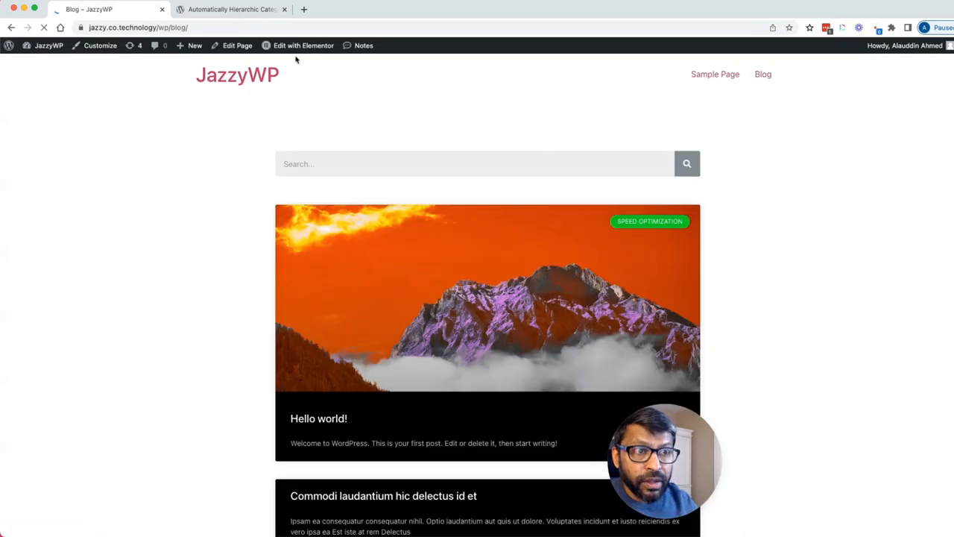
pyautogui.click(303, 44)
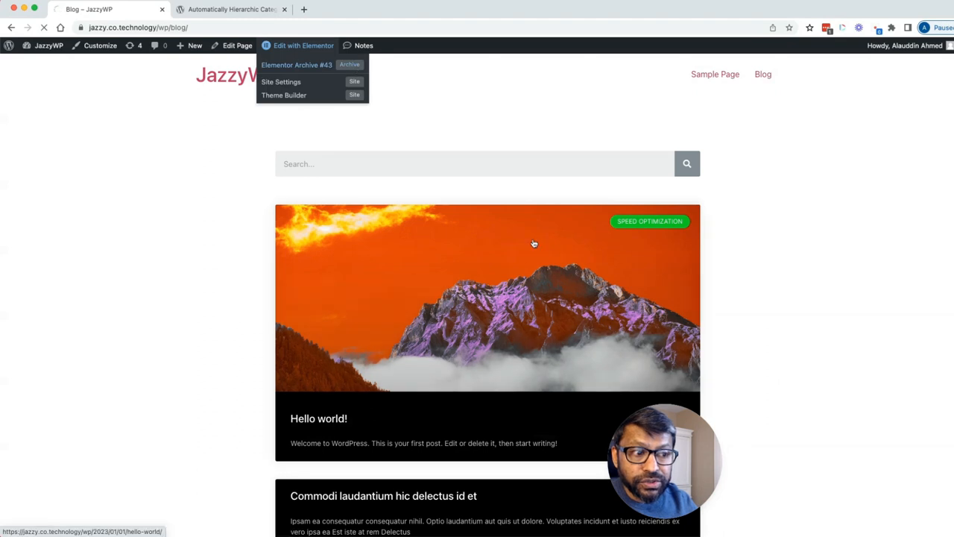
pyautogui.click(297, 66)
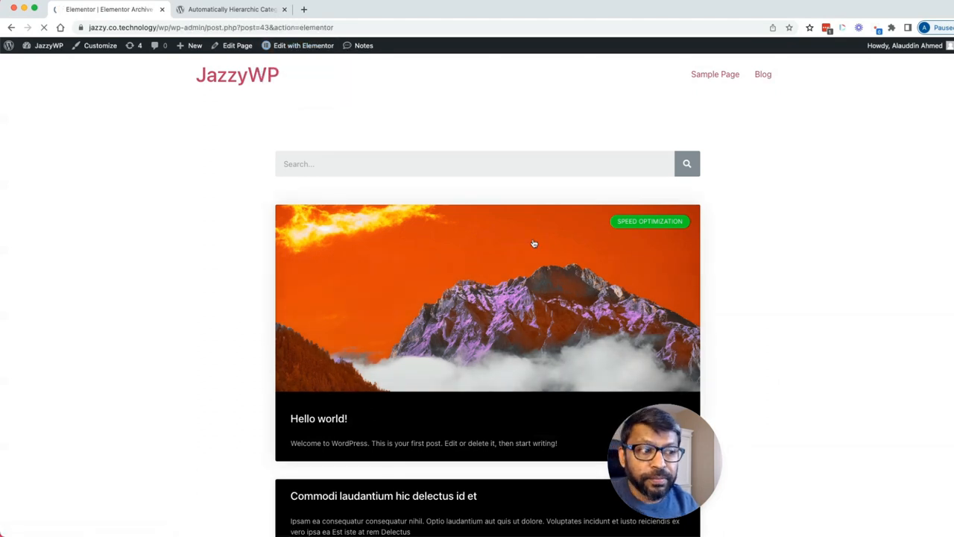
pyautogui.click(303, 45)
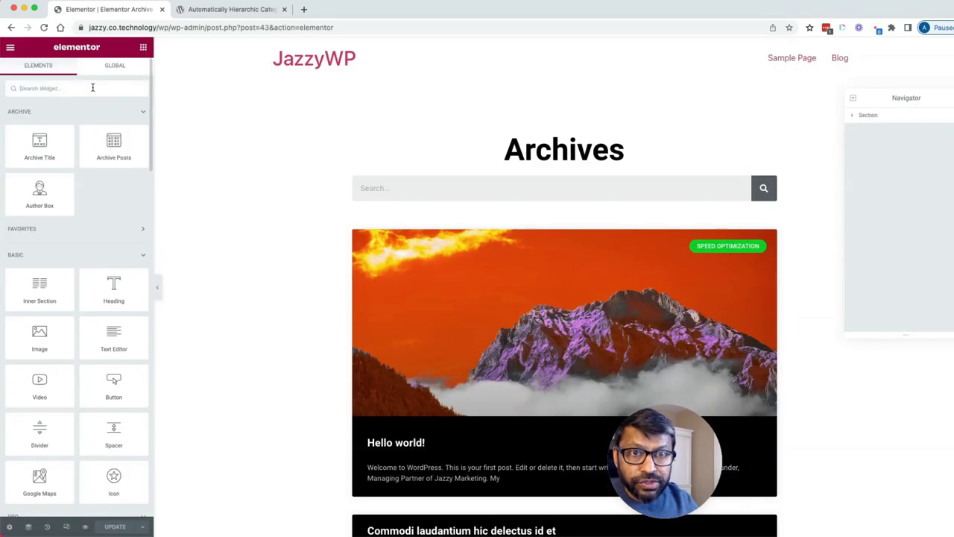
# Place a Nav Menu widget showing Blog Categories above the search bar
pyautogui.write('menu')
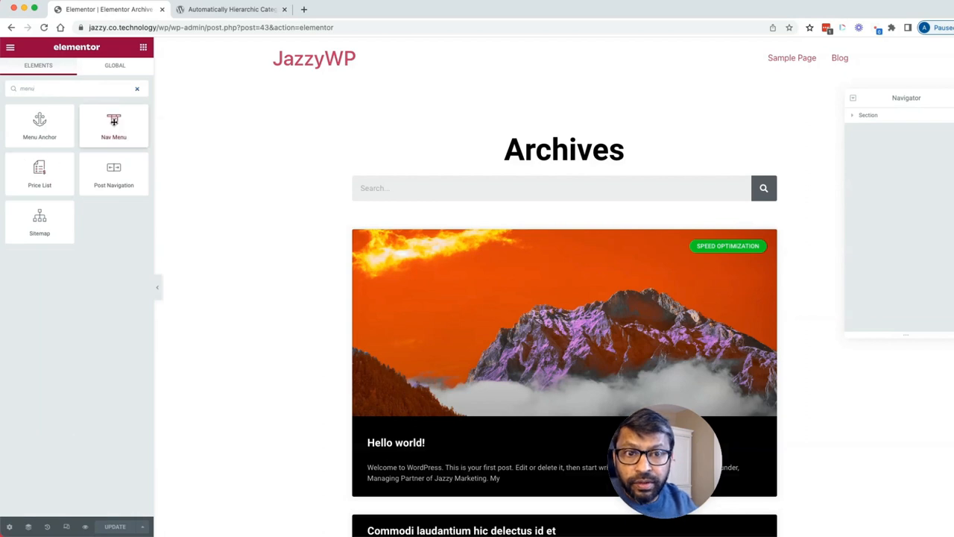
pyautogui.moveTo(113, 126); pyautogui.dragTo(435, 210)
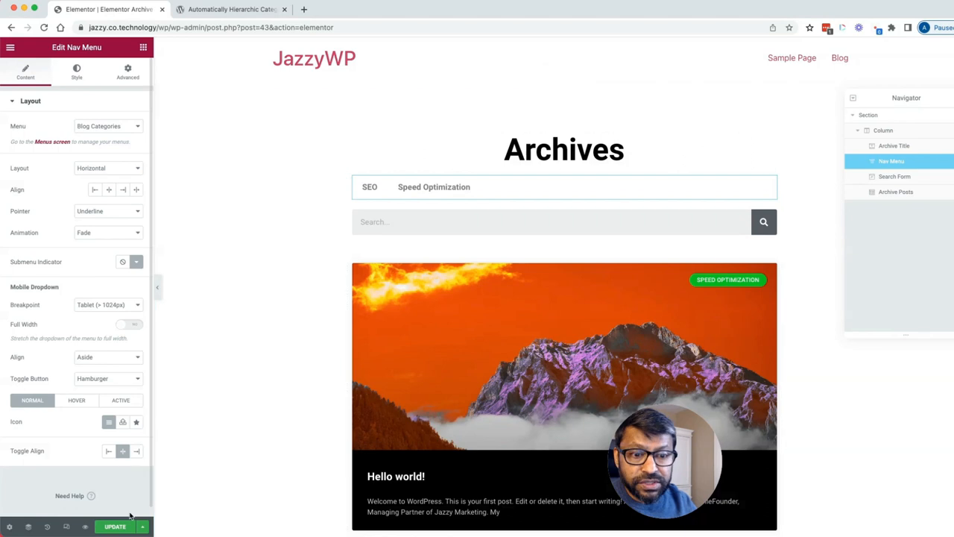
pyautogui.click(115, 525)
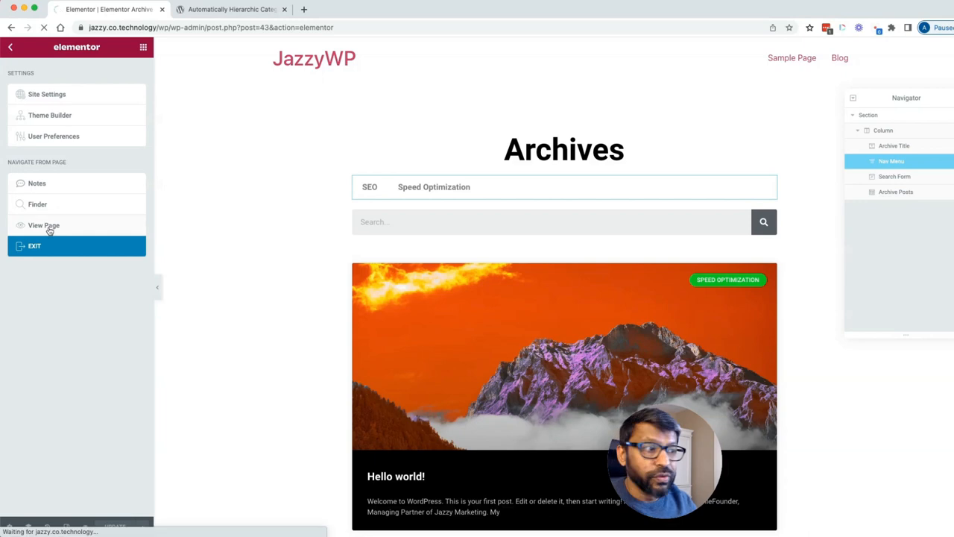
# View the template page and follow the new menu's SEO link to its category archive
pyautogui.click(44, 224)
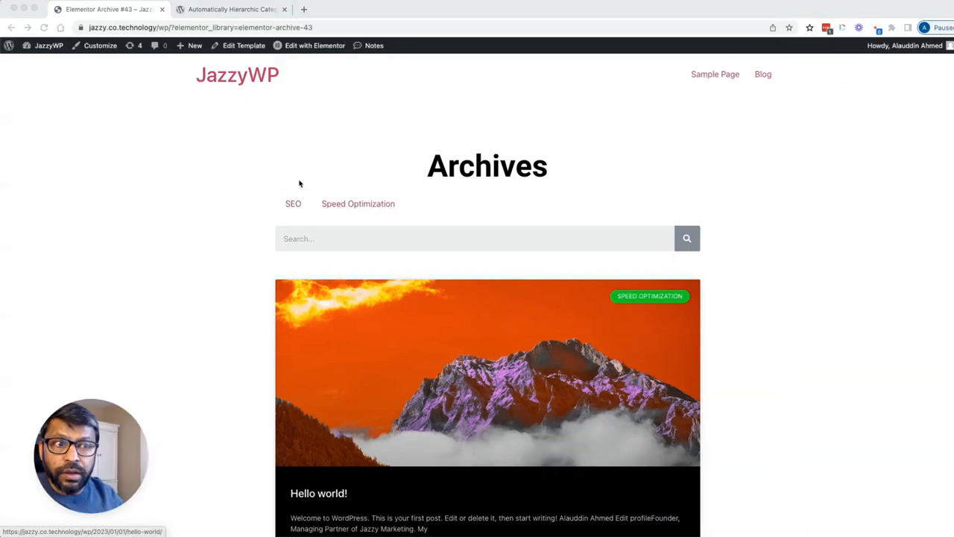
pyautogui.scroll(-3)
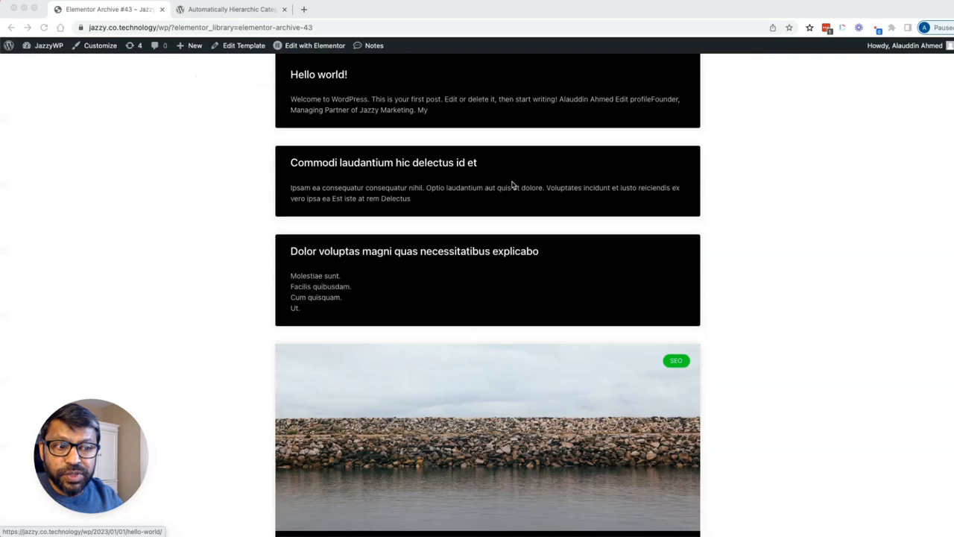
pyautogui.scroll(3)
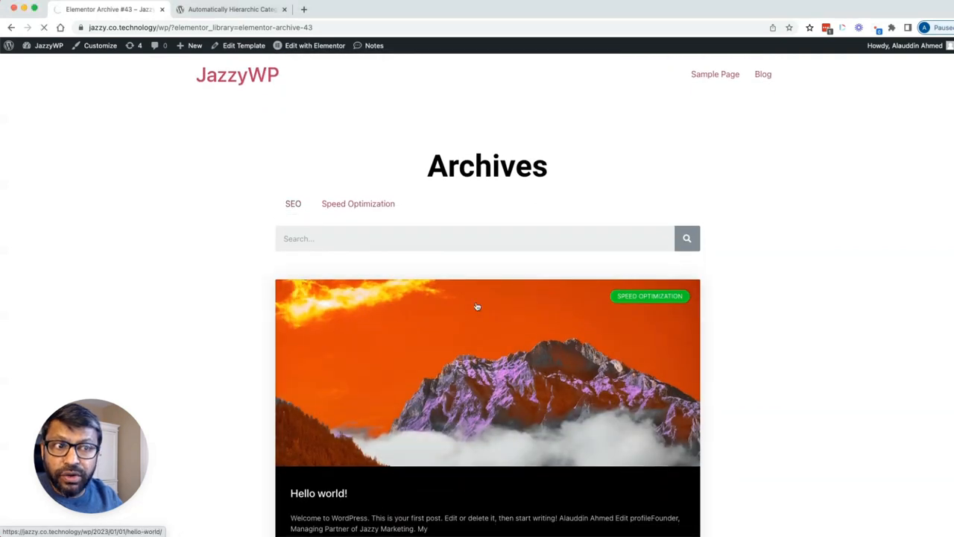
pyautogui.click(292, 203)
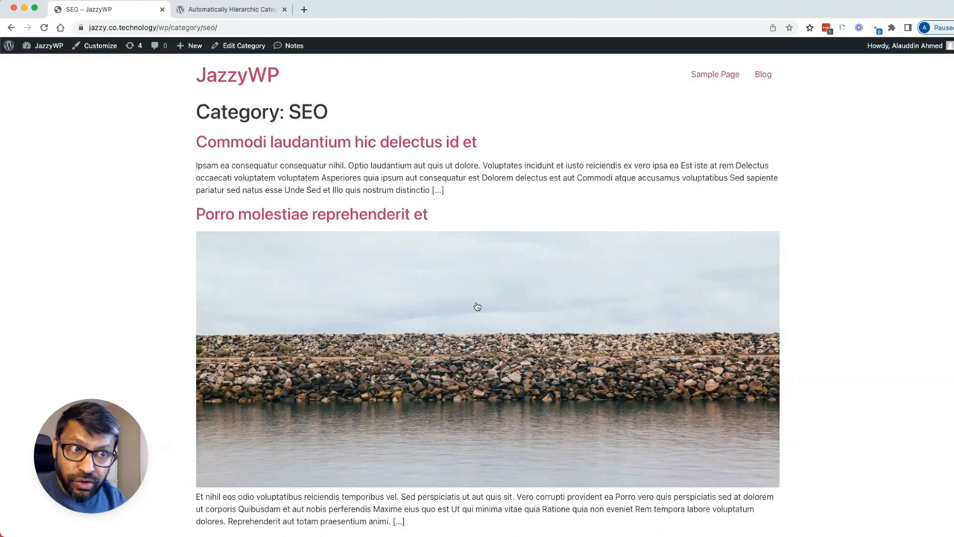
pyautogui.moveTo(268, 239)
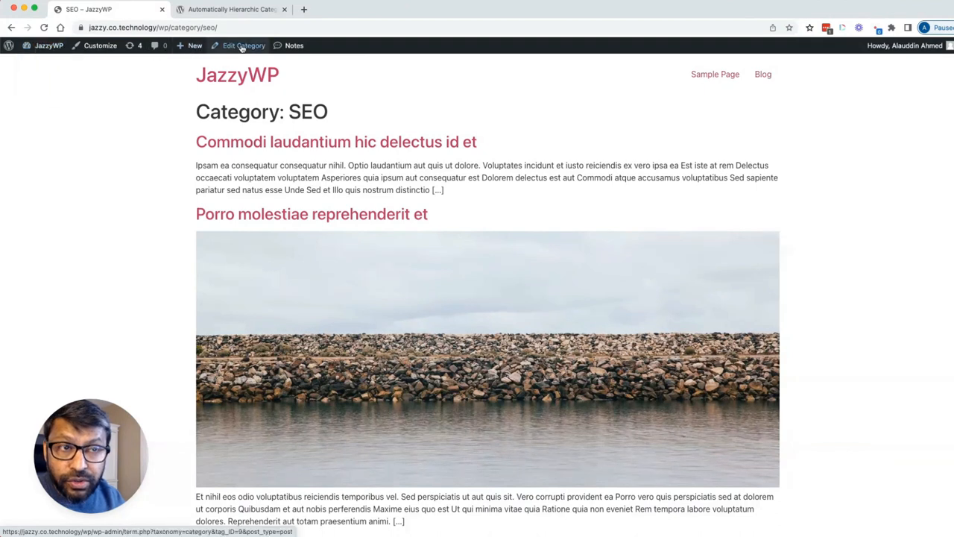
# List the Archive templates in Elementor's Theme Builder from the dashboard
pyautogui.click(245, 45)
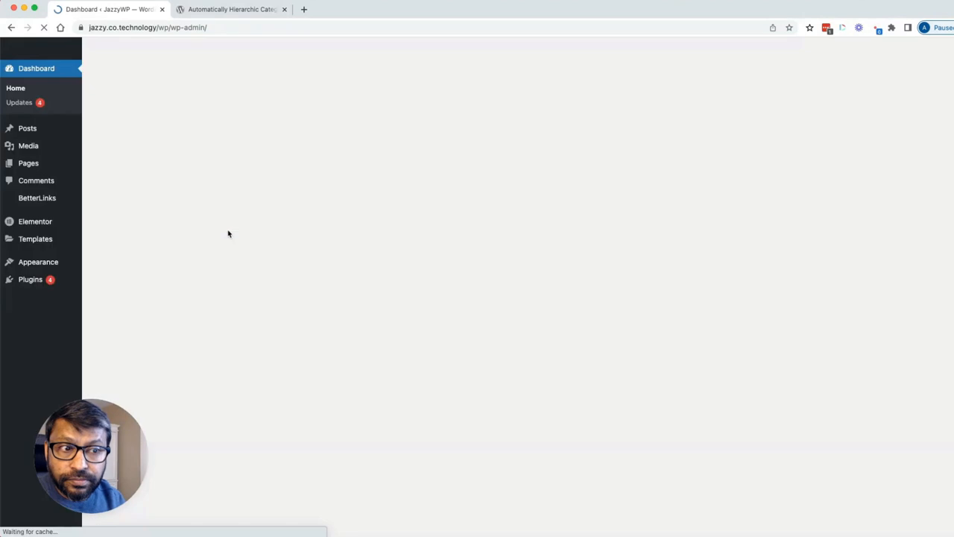
pyautogui.click(35, 238)
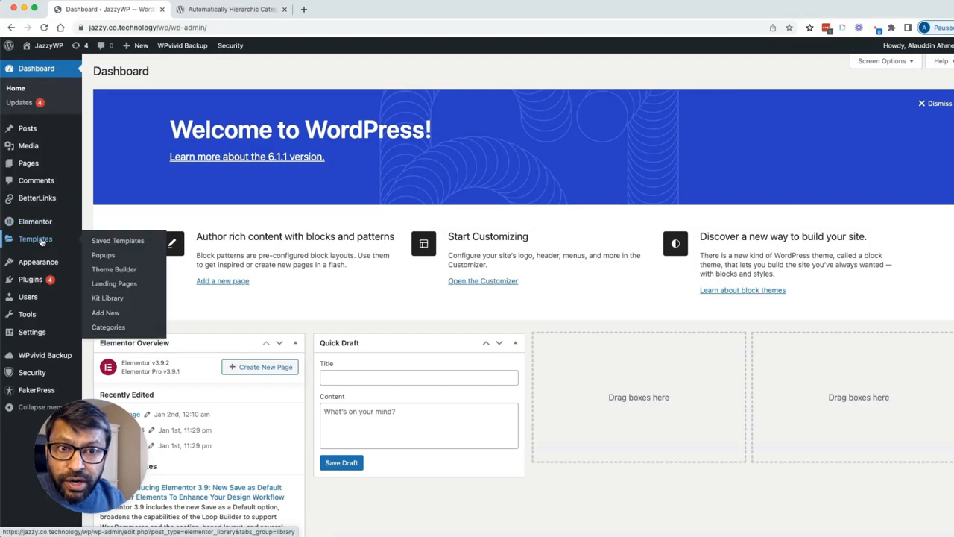
pyautogui.click(36, 238)
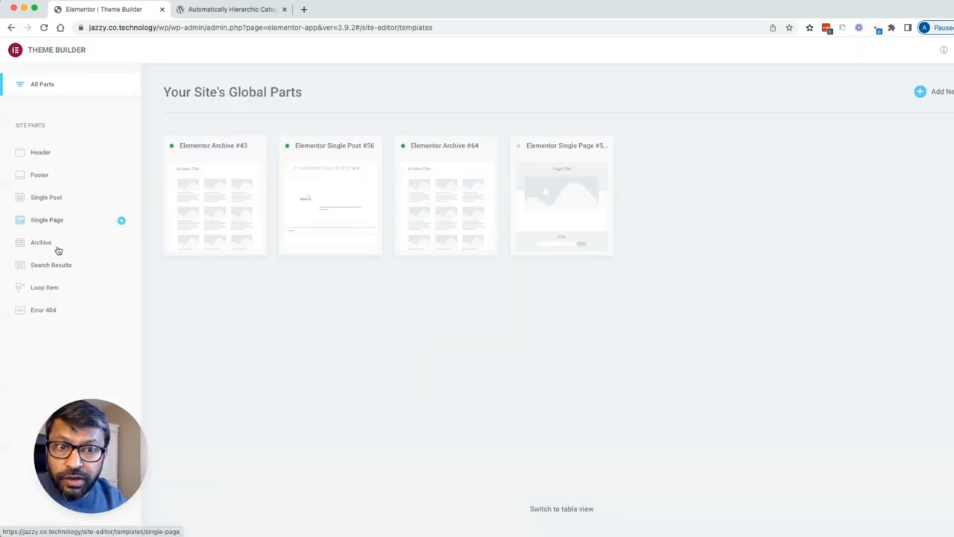
pyautogui.click(42, 241)
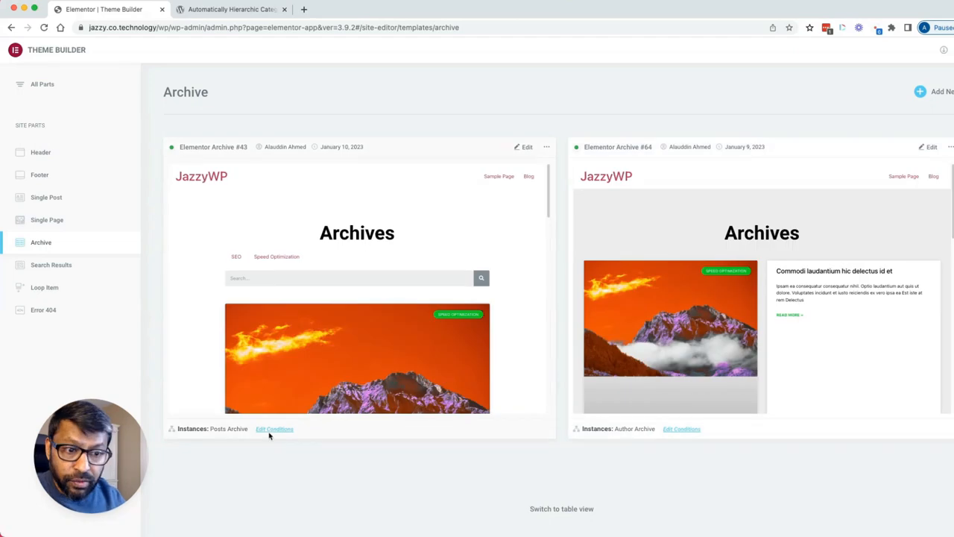
pyautogui.moveTo(521, 414)
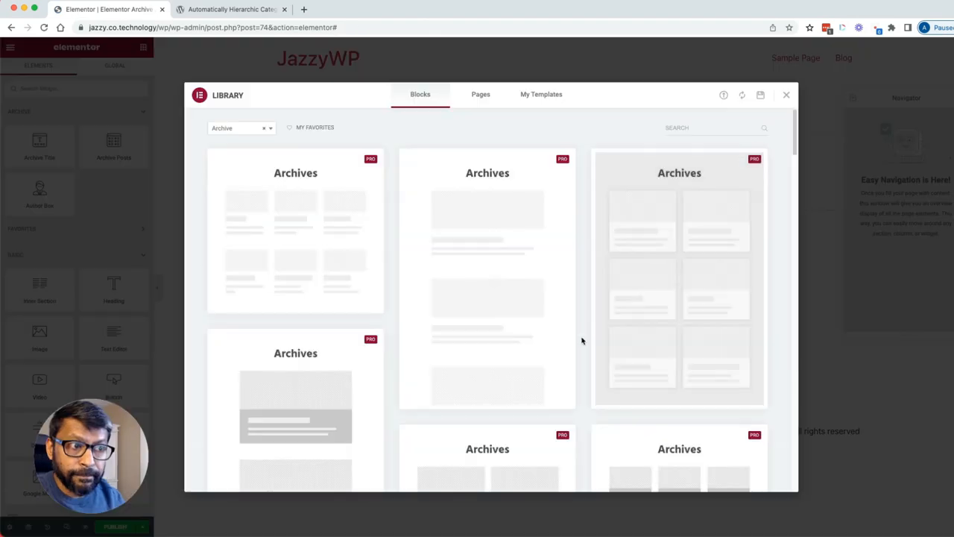
# Insert the three-column Archives block with images, titles and excerpts into the template
pyautogui.scroll(-3)
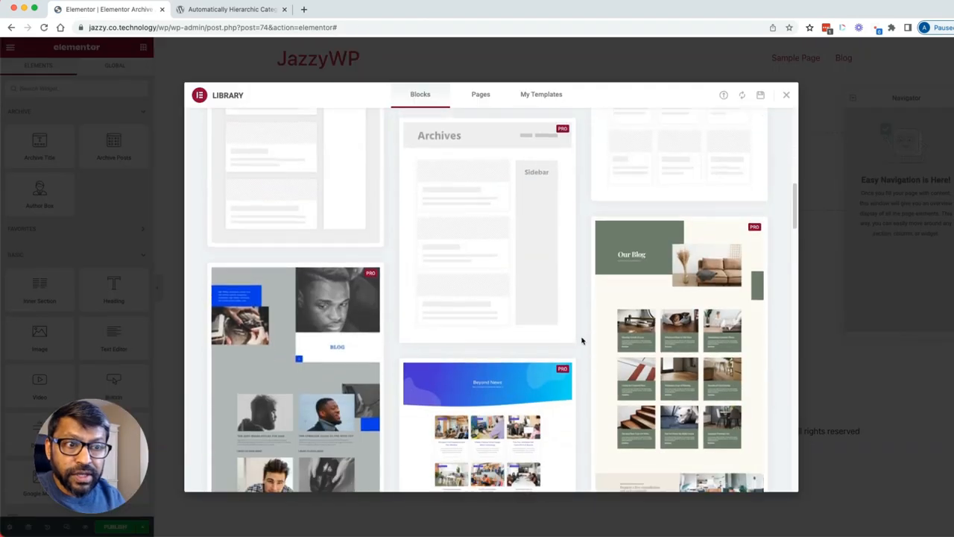
pyautogui.scroll(3)
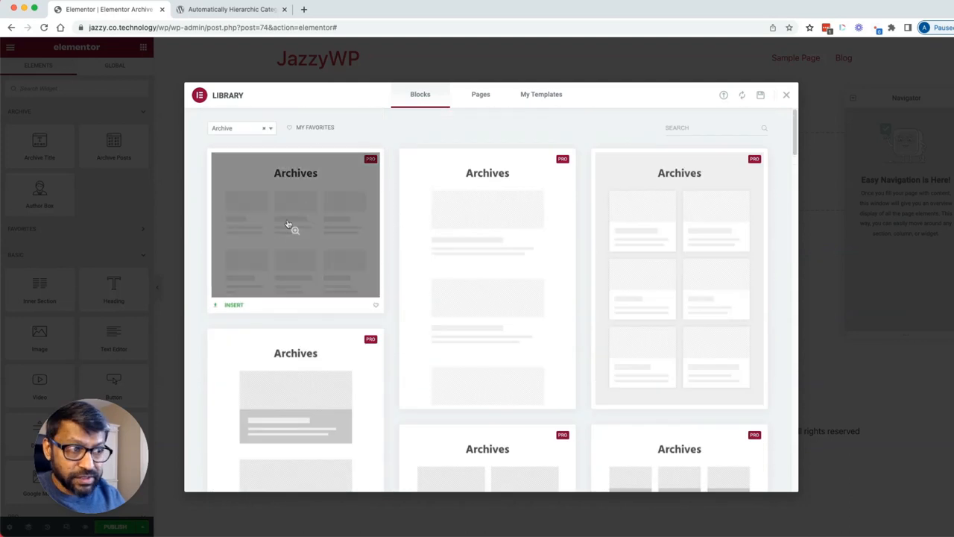
pyautogui.click(295, 224)
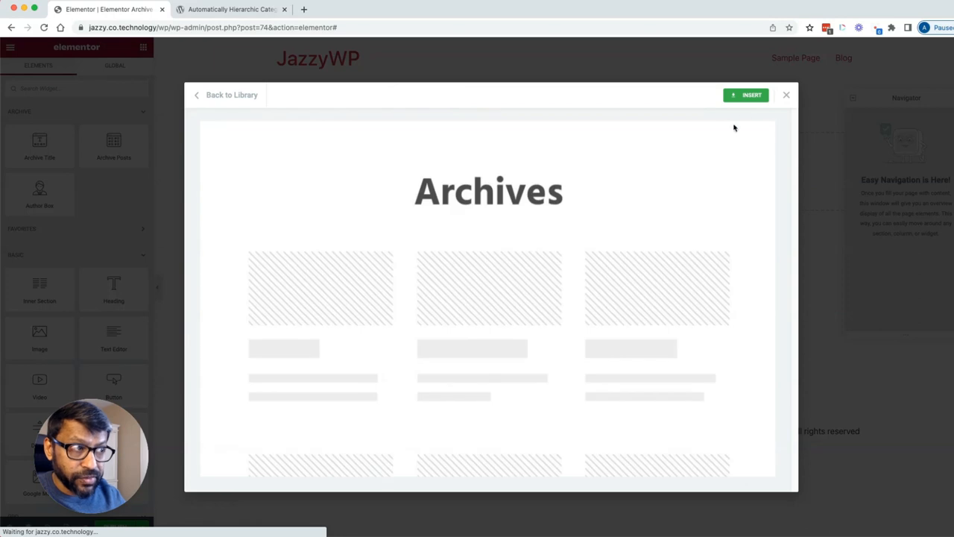
pyautogui.click(745, 95)
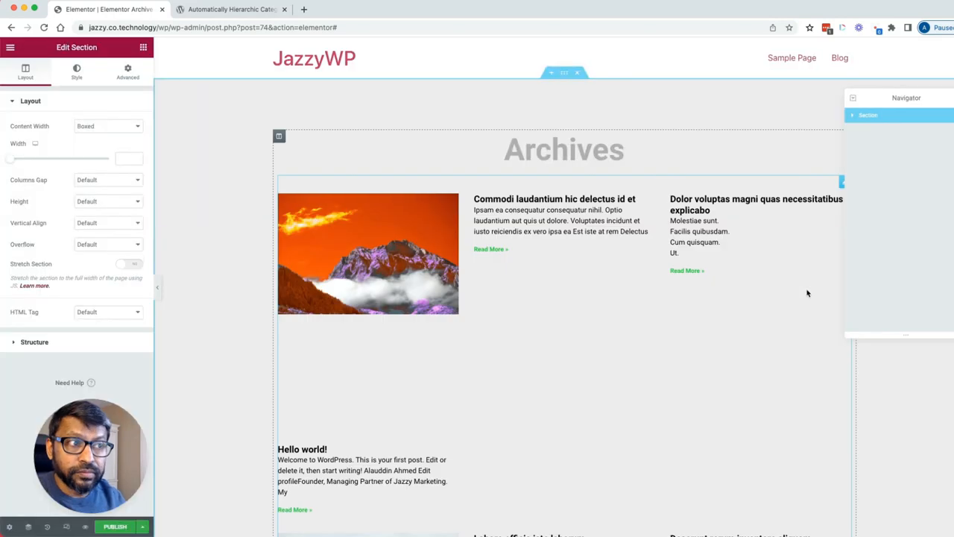
pyautogui.scroll(-3)
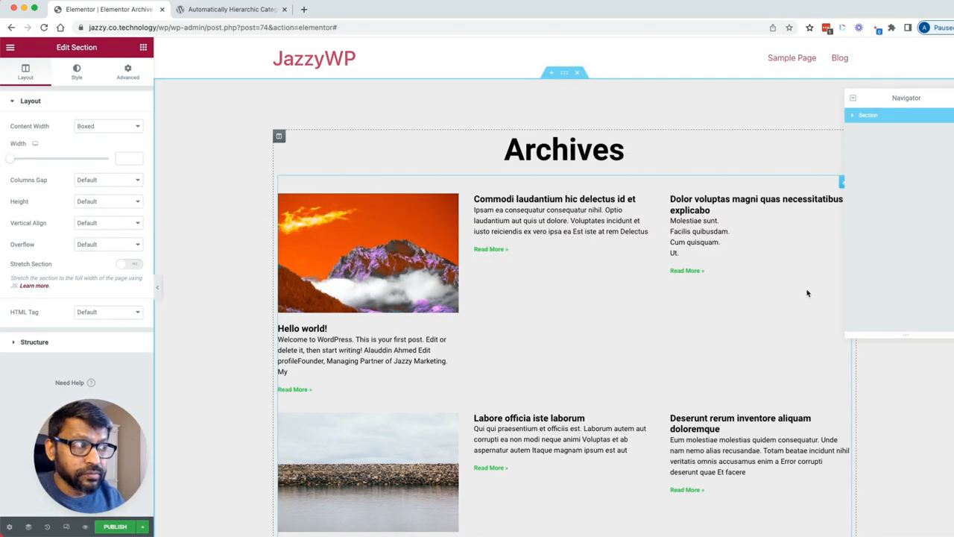
pyautogui.click(143, 526)
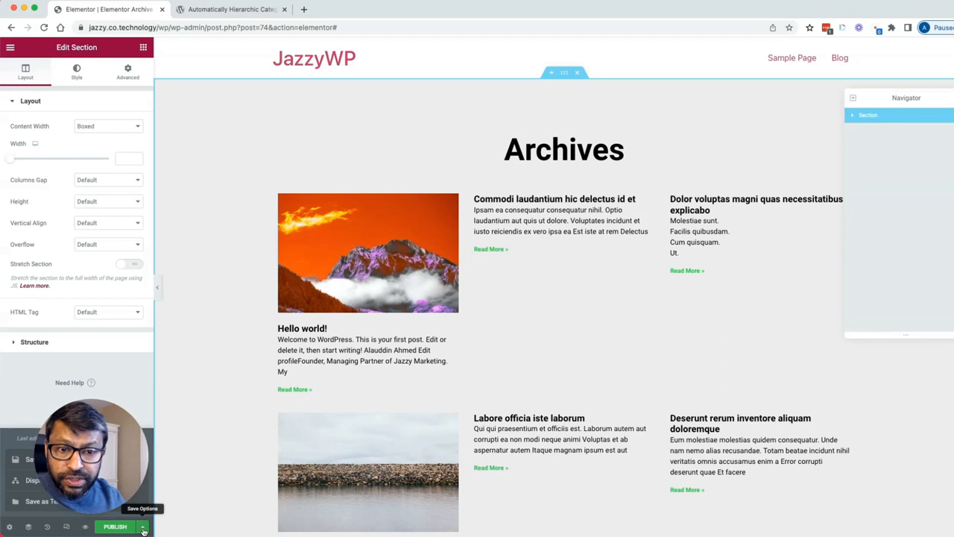
# Publish the template with an Include > Categories > All display condition
pyautogui.click(115, 526)
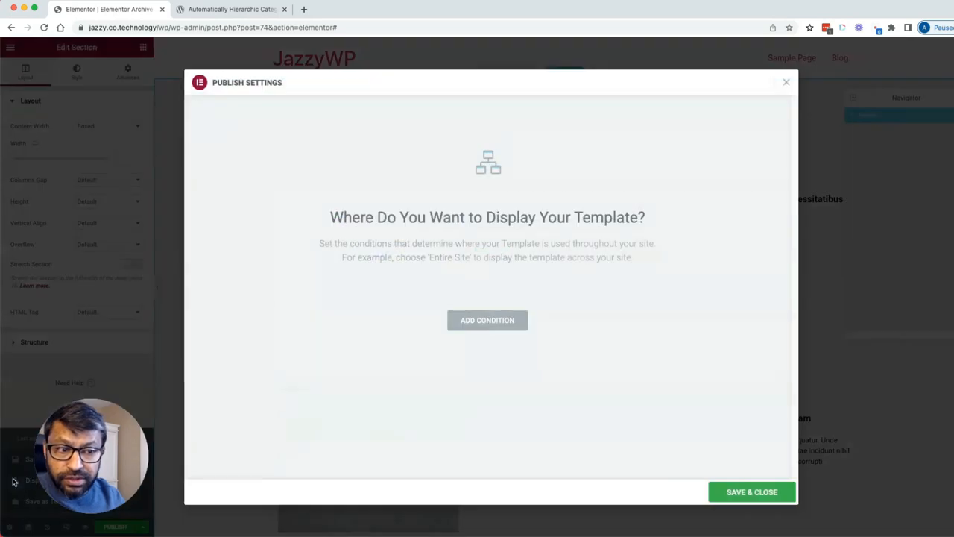
pyautogui.click(486, 319)
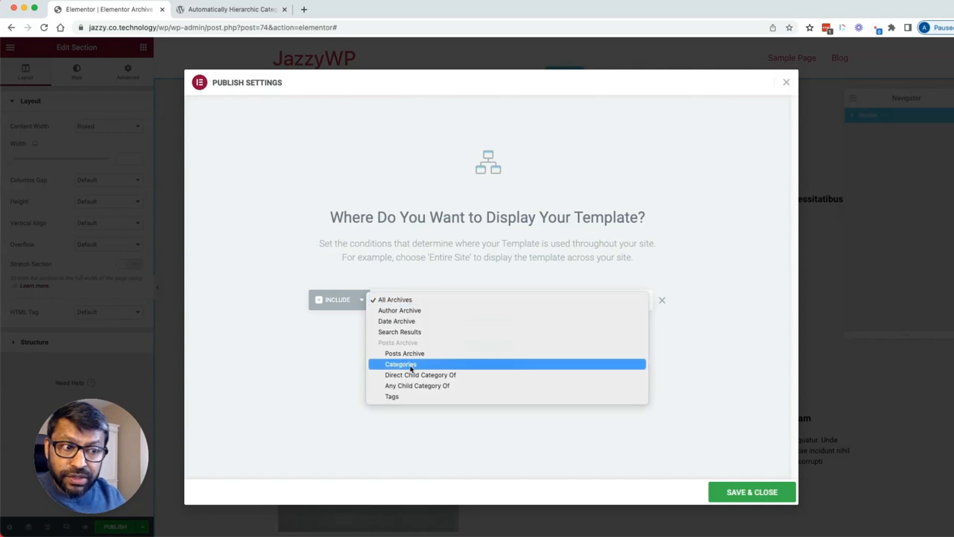
pyautogui.click(401, 363)
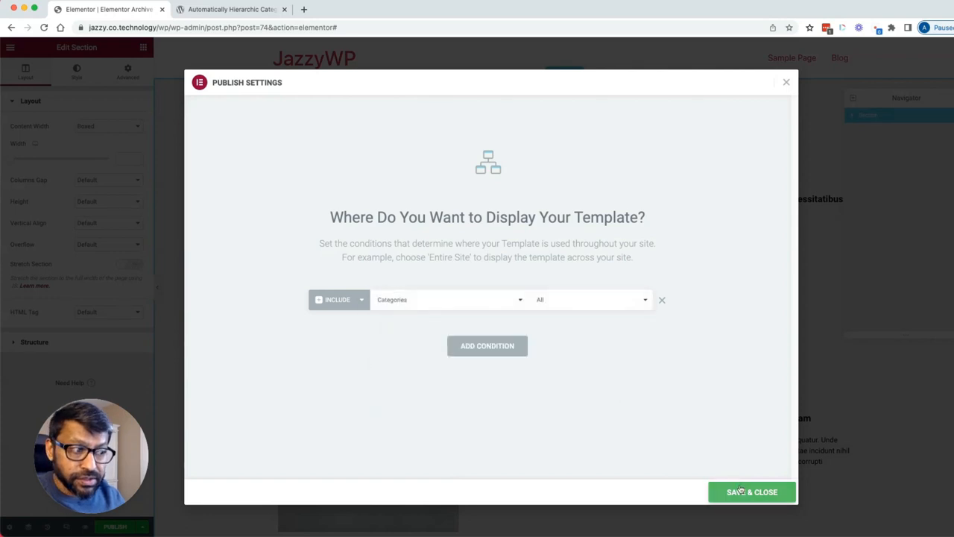
pyautogui.click(751, 492)
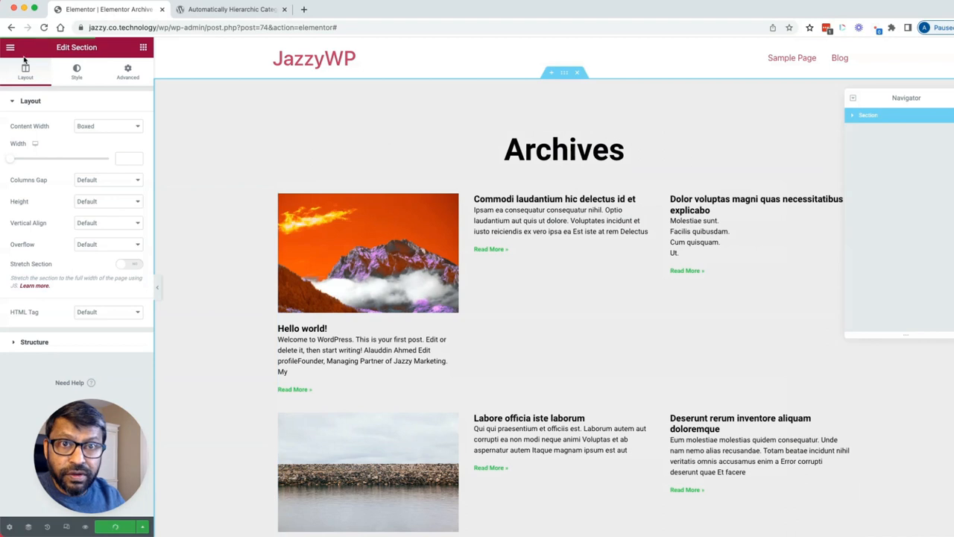
pyautogui.click(10, 46)
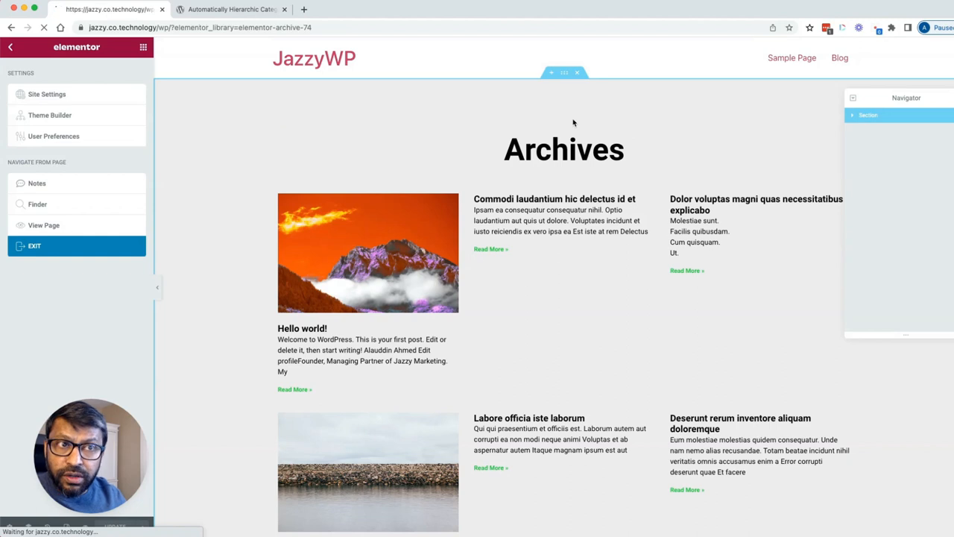
# View the site, go to Blog, and load the SEO category archive with the new three-column layout
pyautogui.click(32, 245)
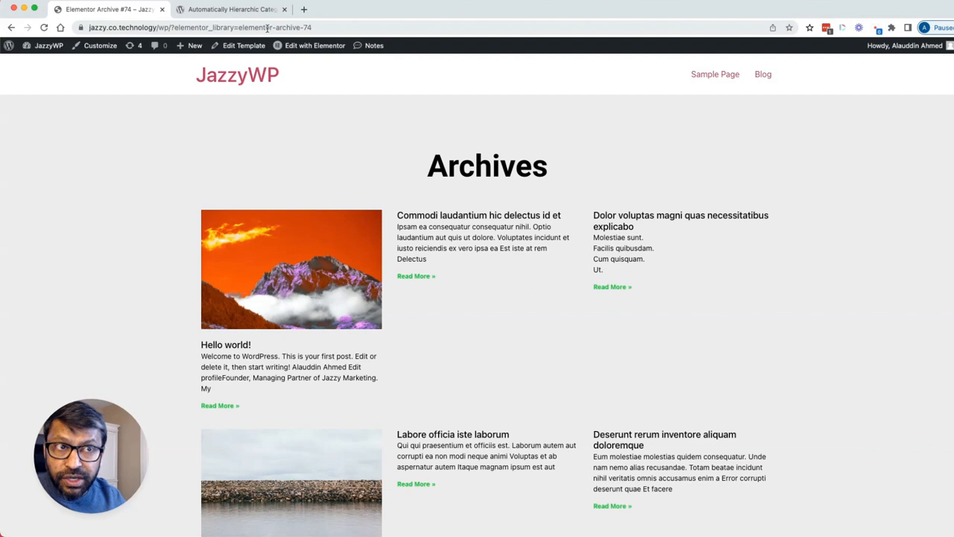
pyautogui.moveTo(611, 286)
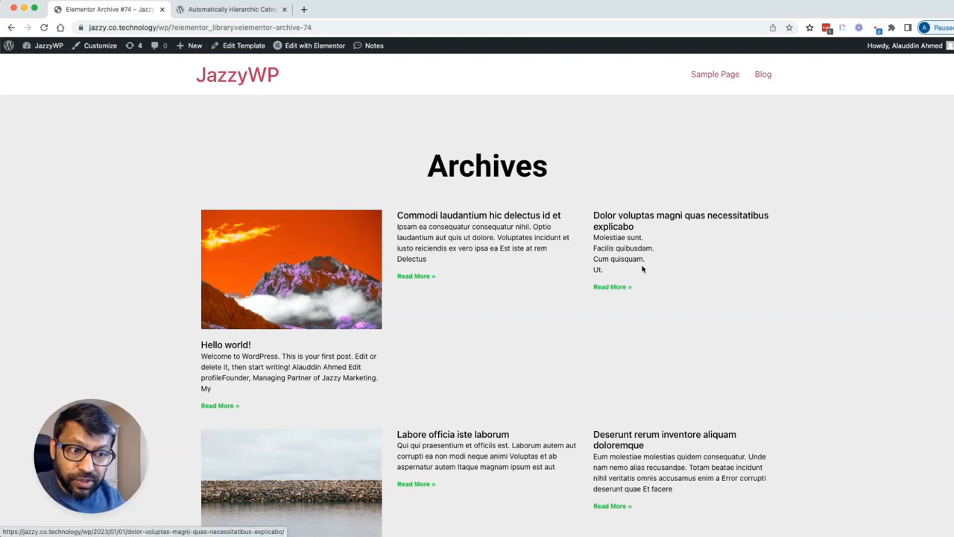
pyautogui.click(764, 75)
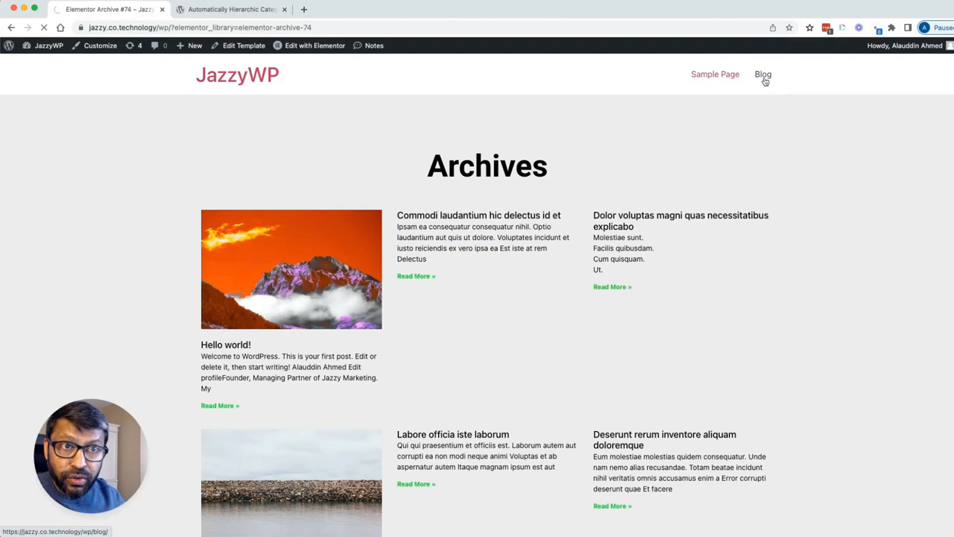
pyautogui.click(763, 74)
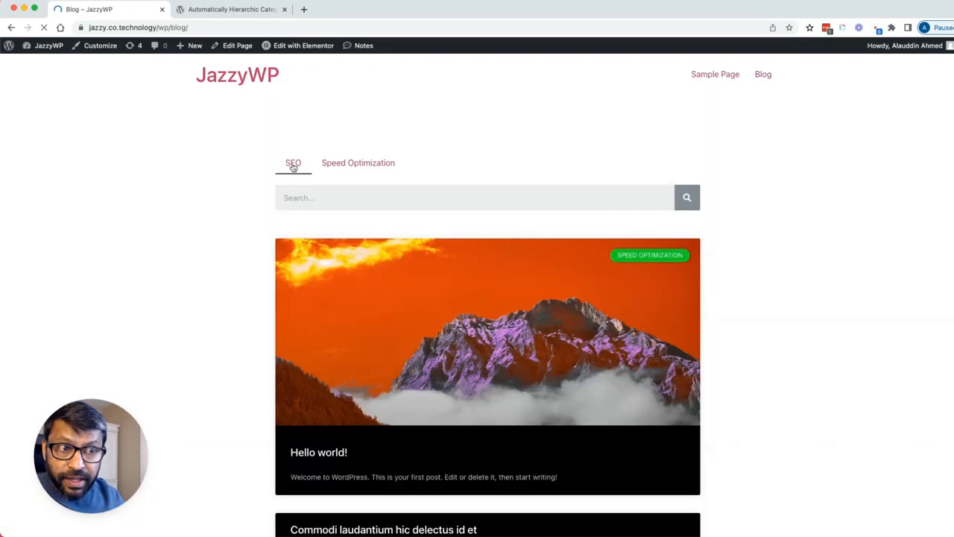
pyautogui.click(292, 162)
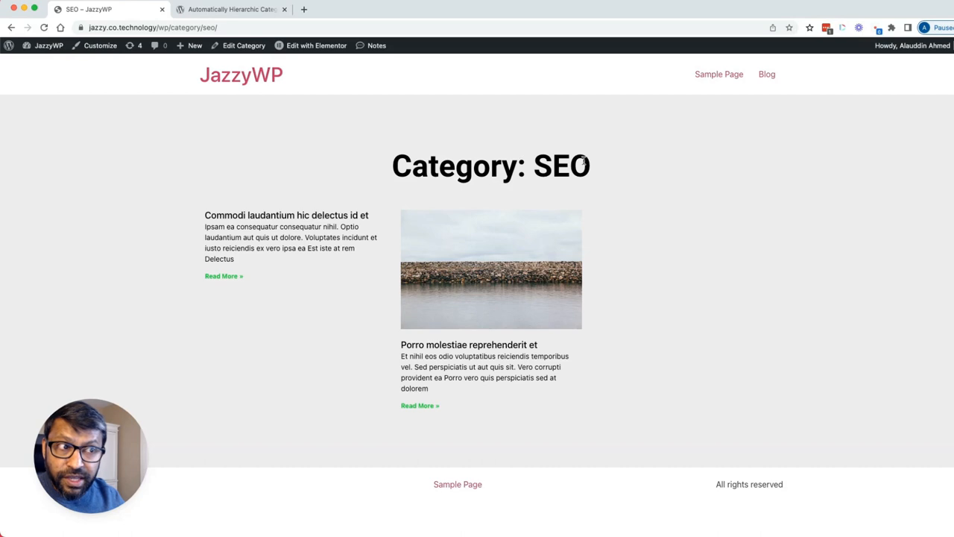
pyautogui.doubleClick(490, 166)
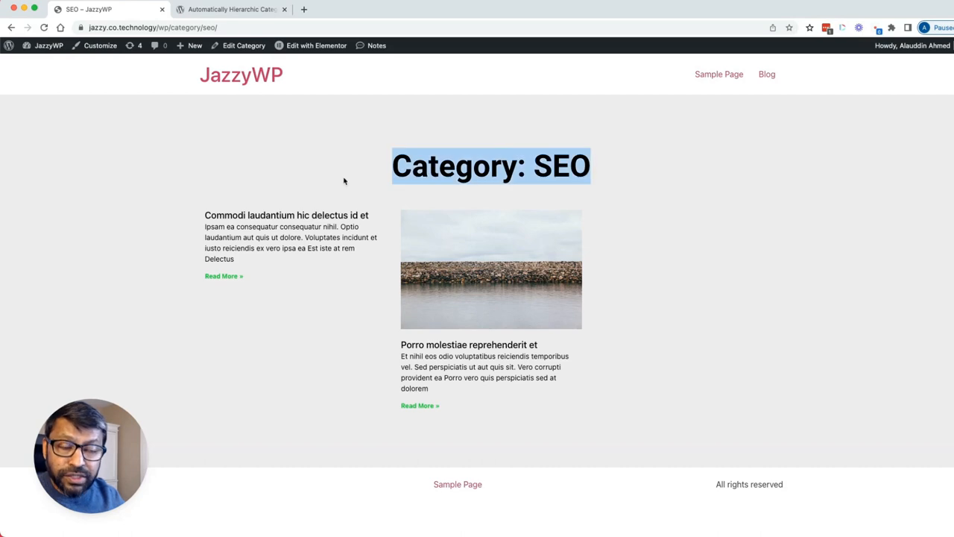
pyautogui.moveTo(596, 176)
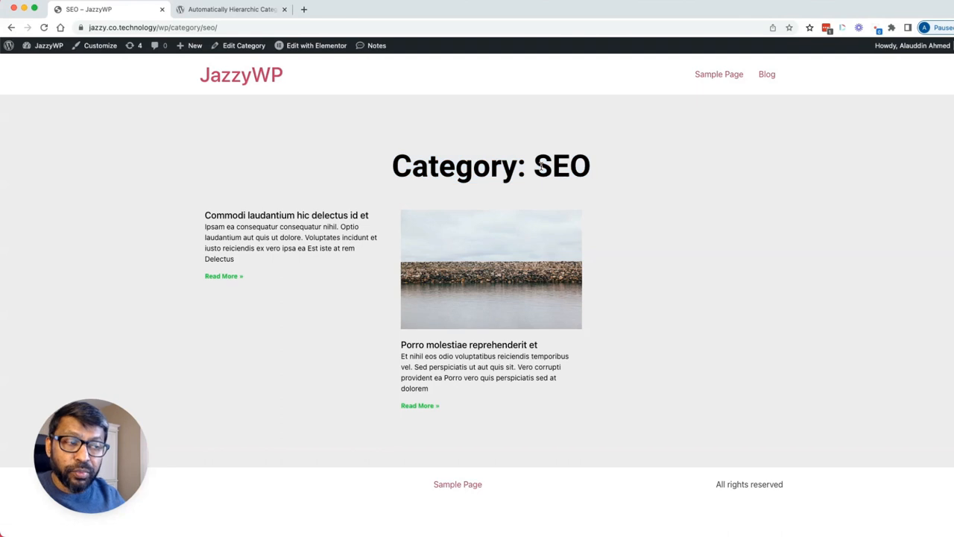
pyautogui.doubleClick(561, 165)
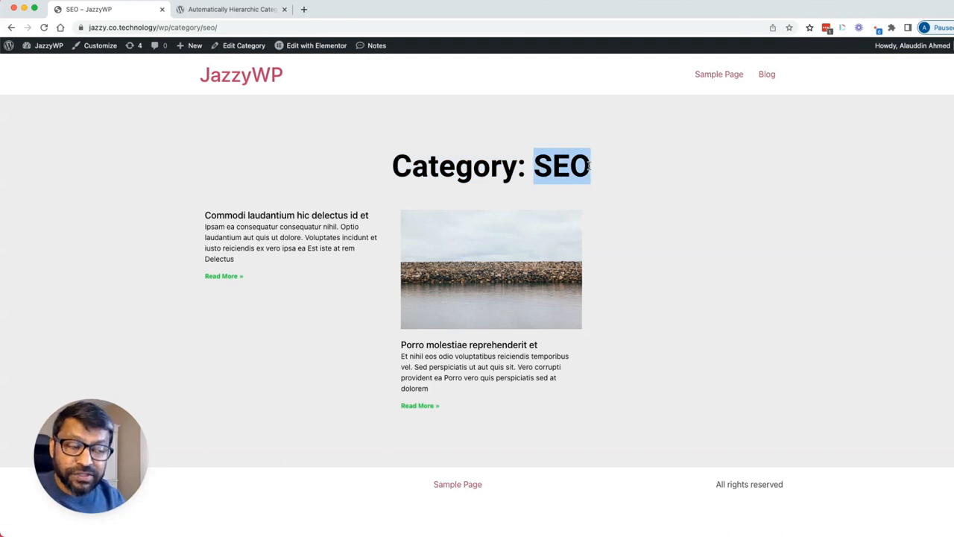
pyautogui.moveTo(468, 444)
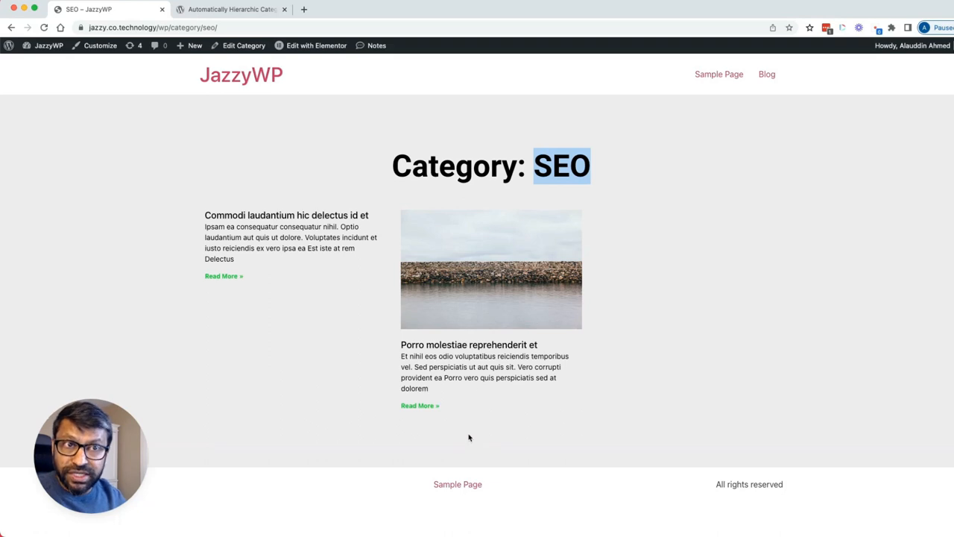
pyautogui.moveTo(416, 194)
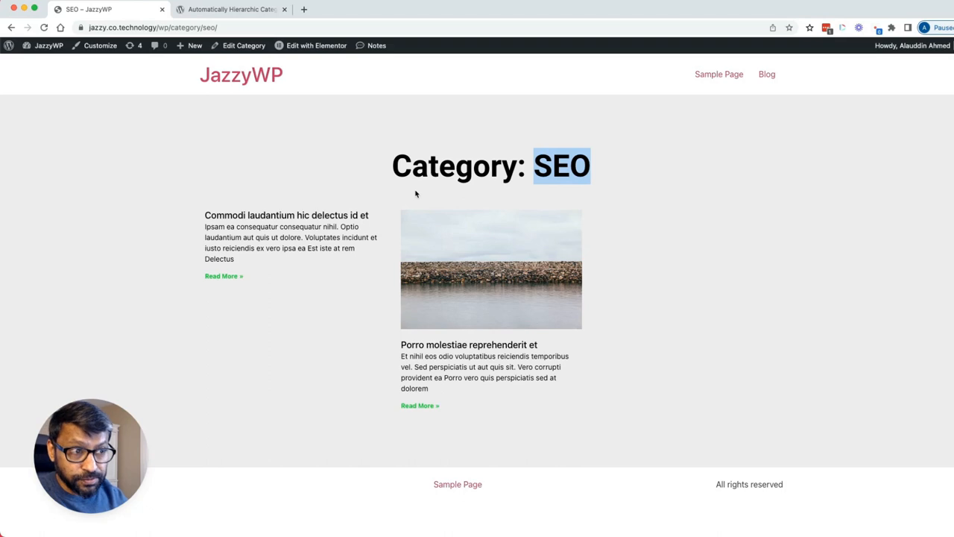
pyautogui.moveTo(426, 184)
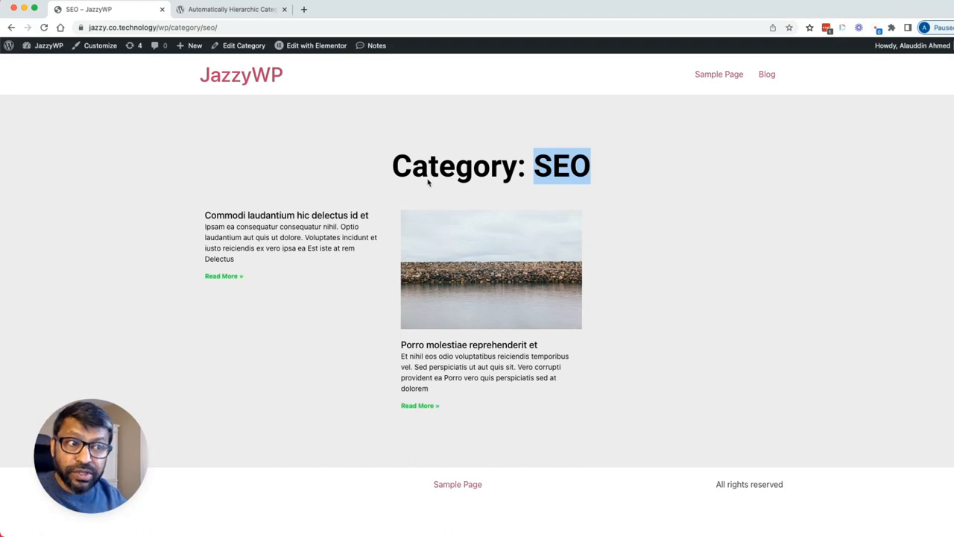
pyautogui.moveTo(385, 251)
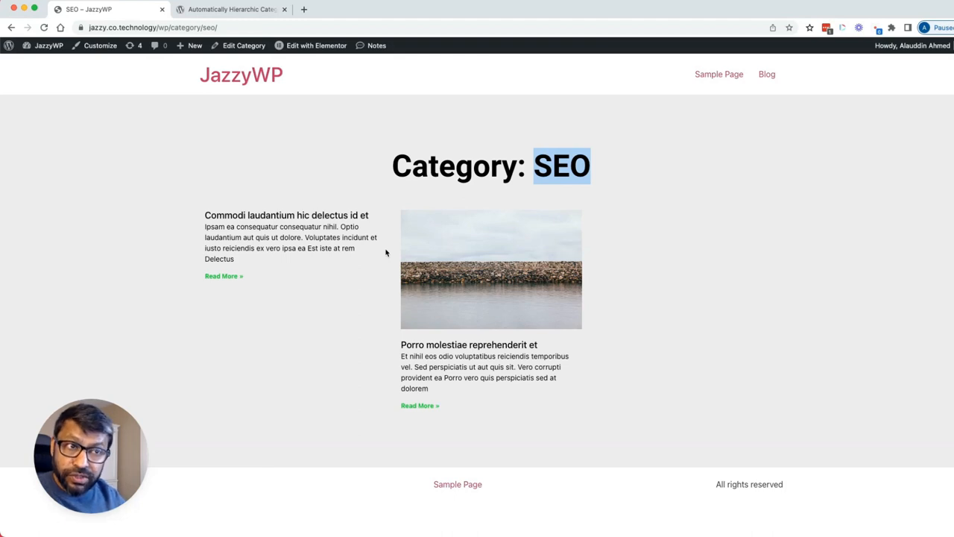
pyautogui.moveTo(578, 245)
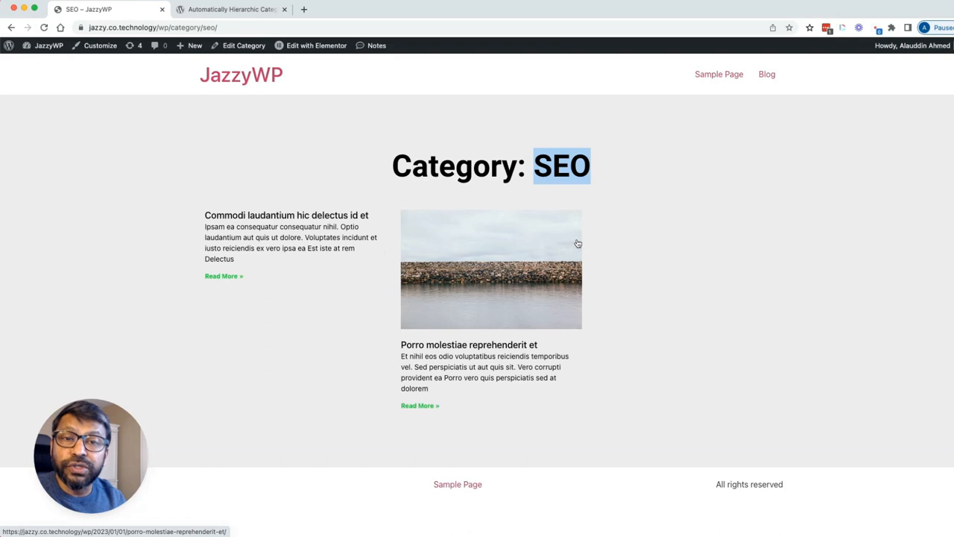